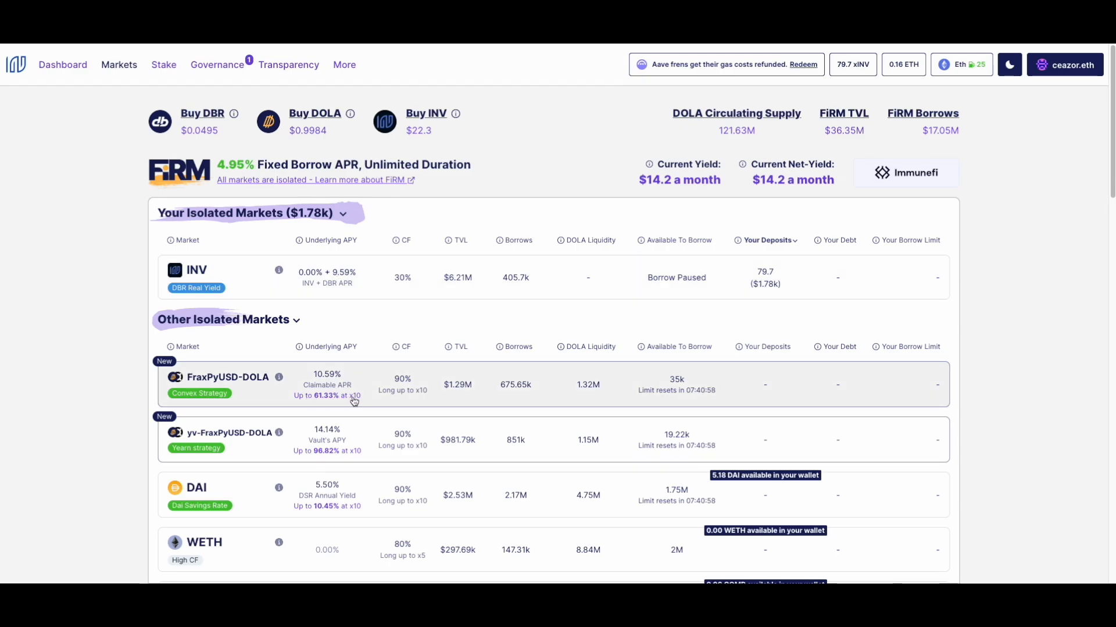
mouse_move(315, 284)
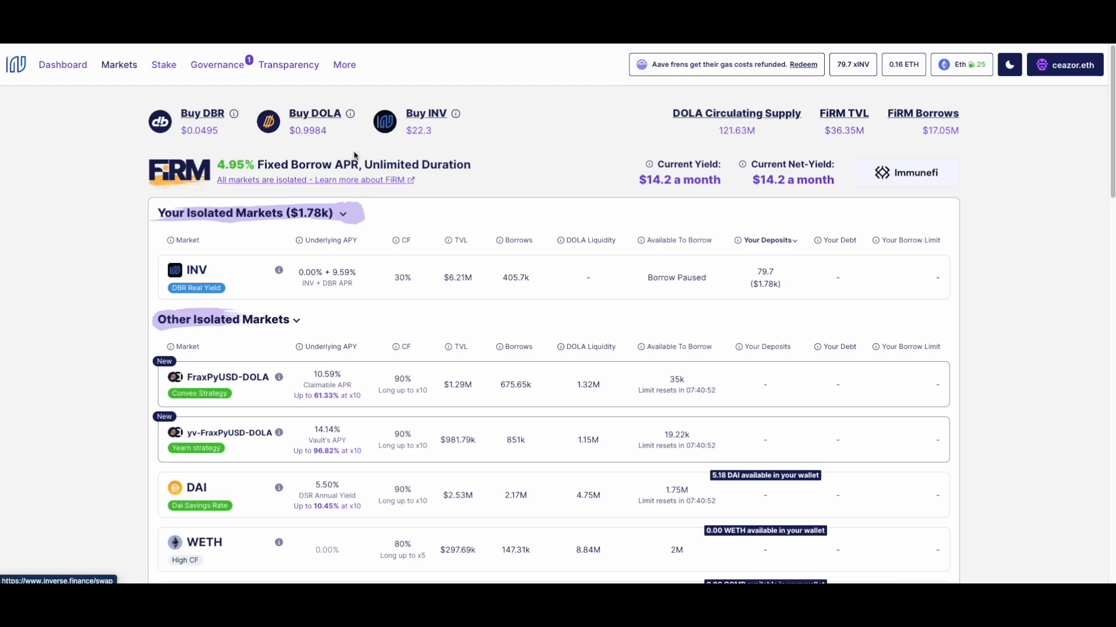
mouse_move(307, 169)
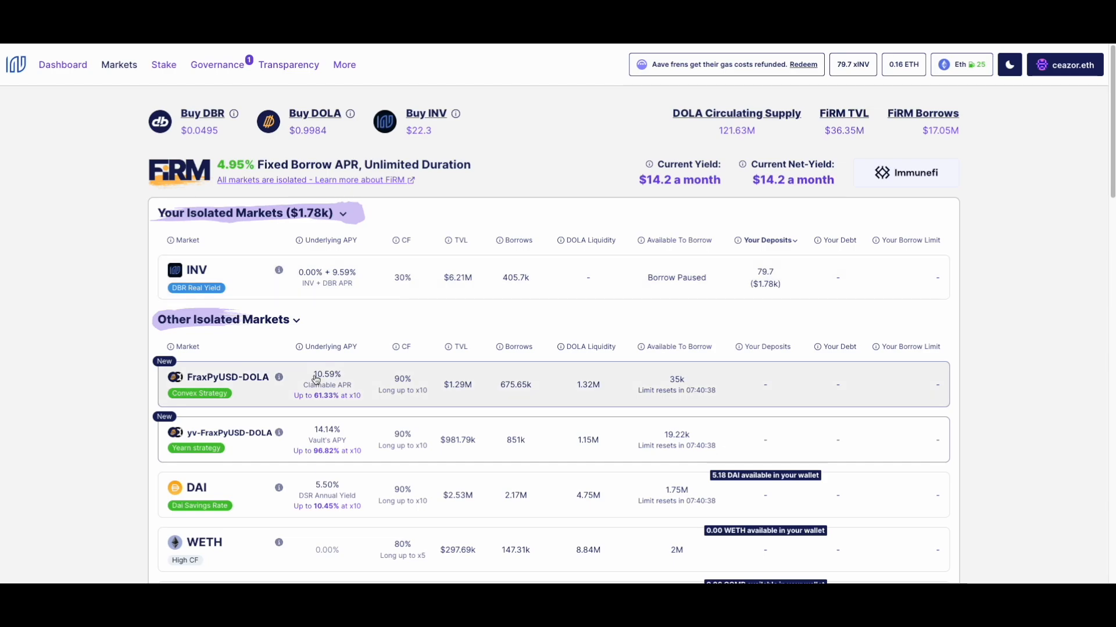
Scroll the Markets table until the sUSDe row with 12.17% yield and 90% CF appears.
scroll("down", 3)
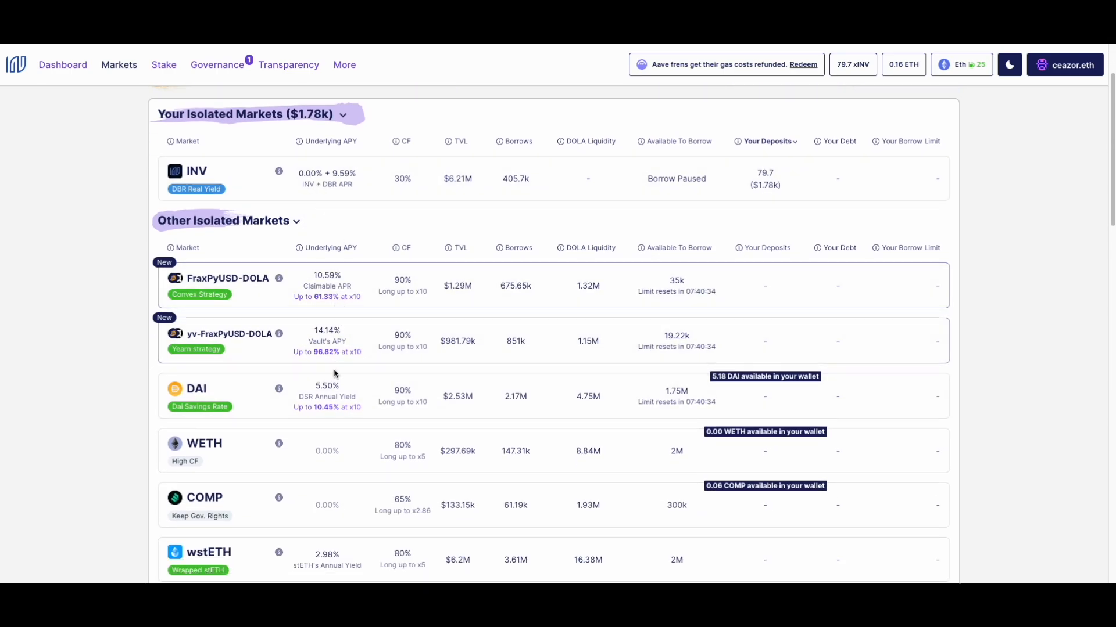
scroll("down", 3)
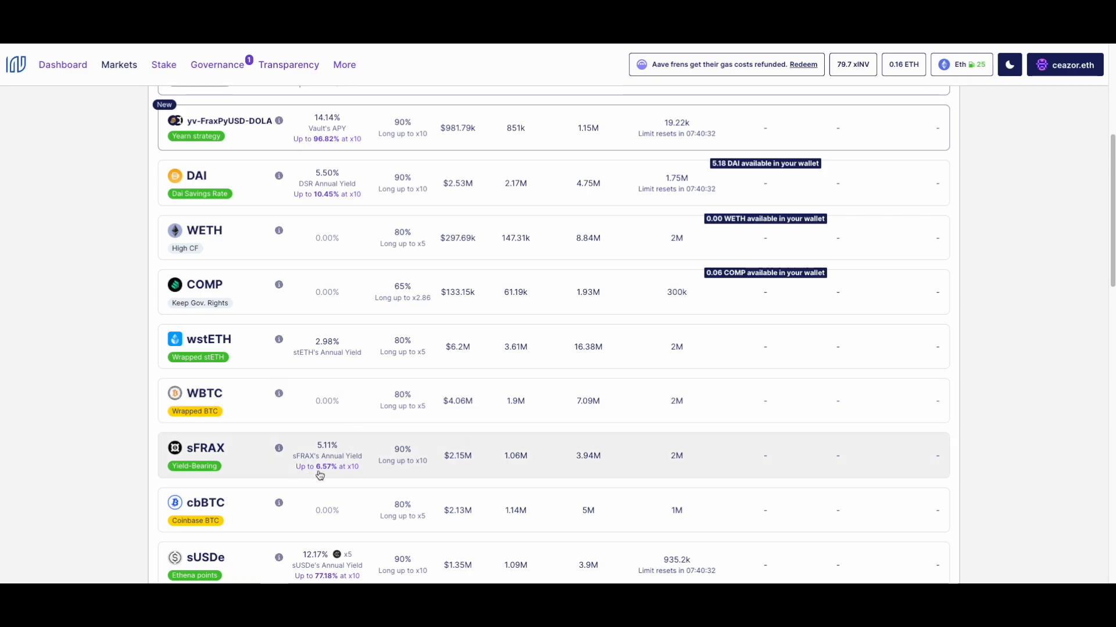
scroll("down", 3)
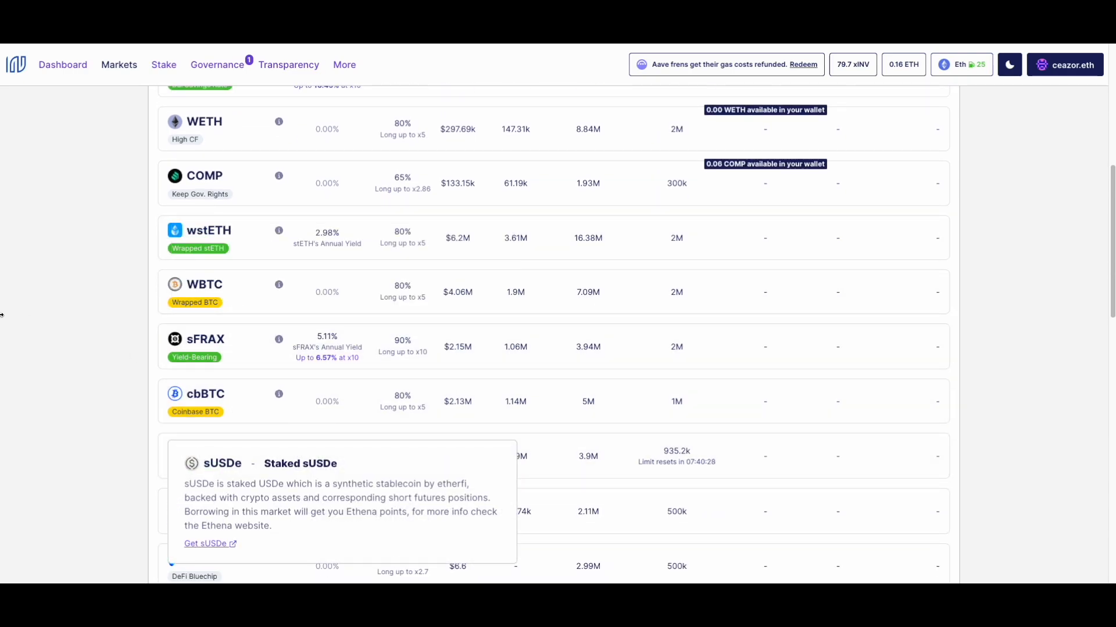
scroll("down", 3)
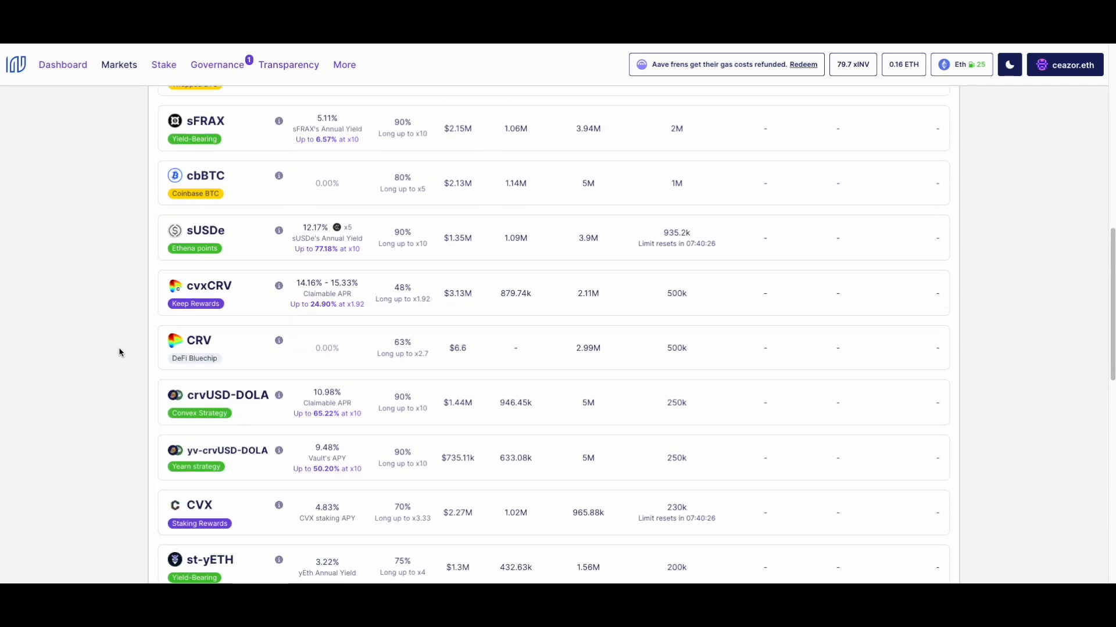
scroll("up", 3)
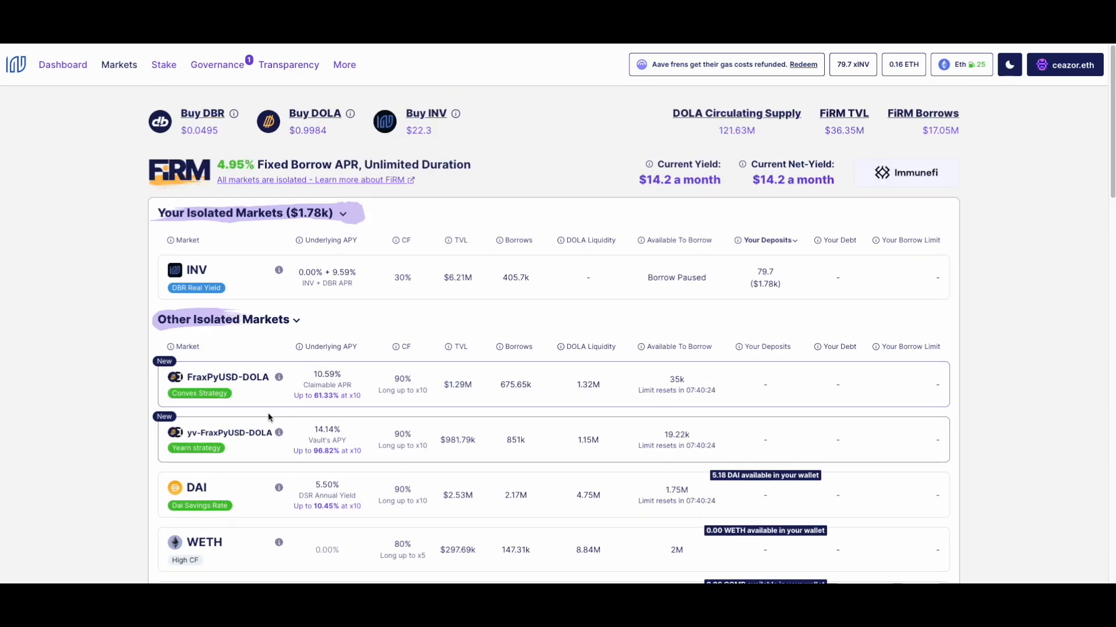
scroll("down", 3)
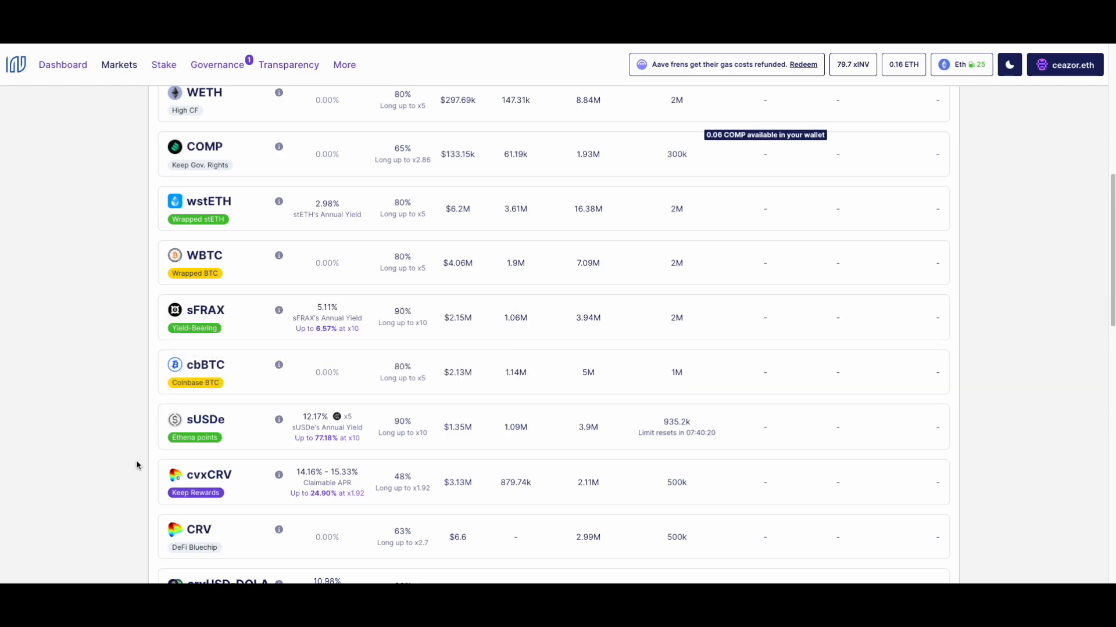
mouse_move(277, 319)
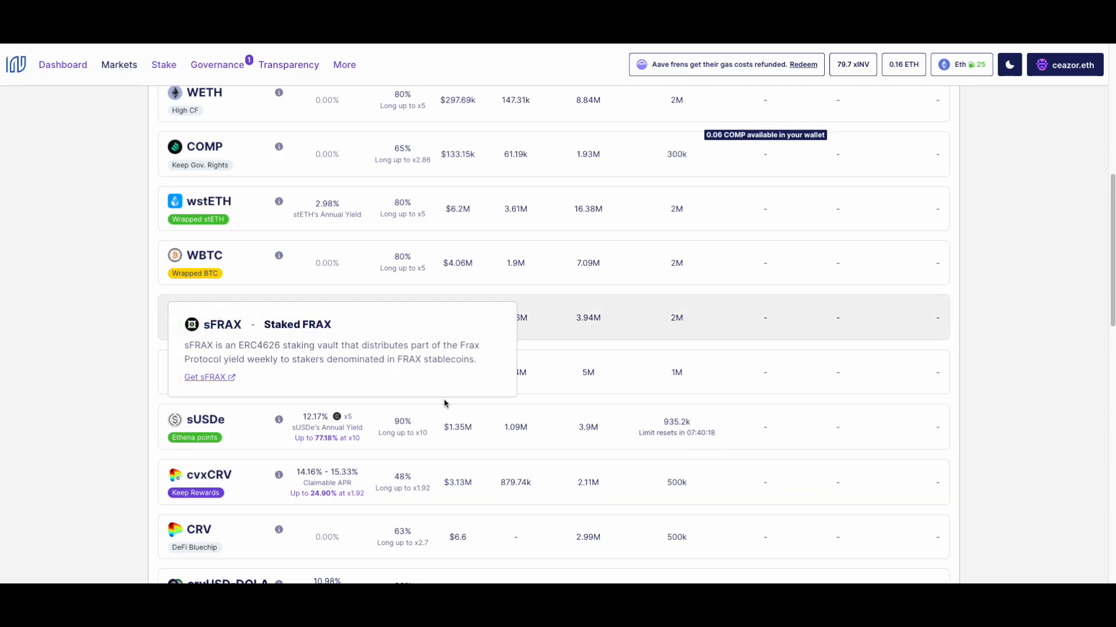
scroll("down", 3)
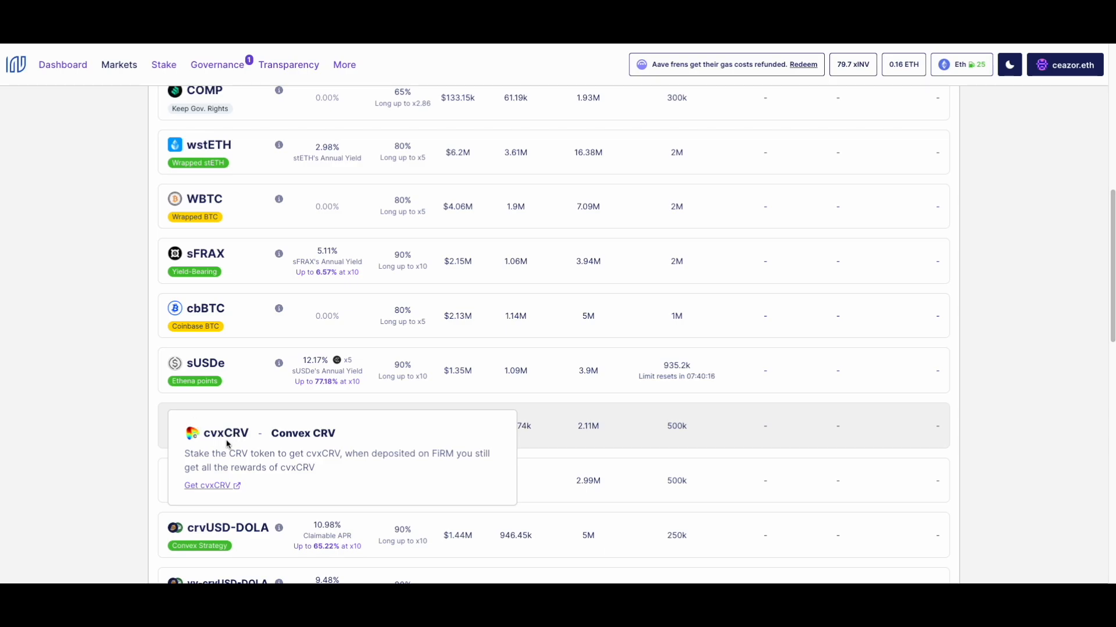
mouse_move(510, 437)
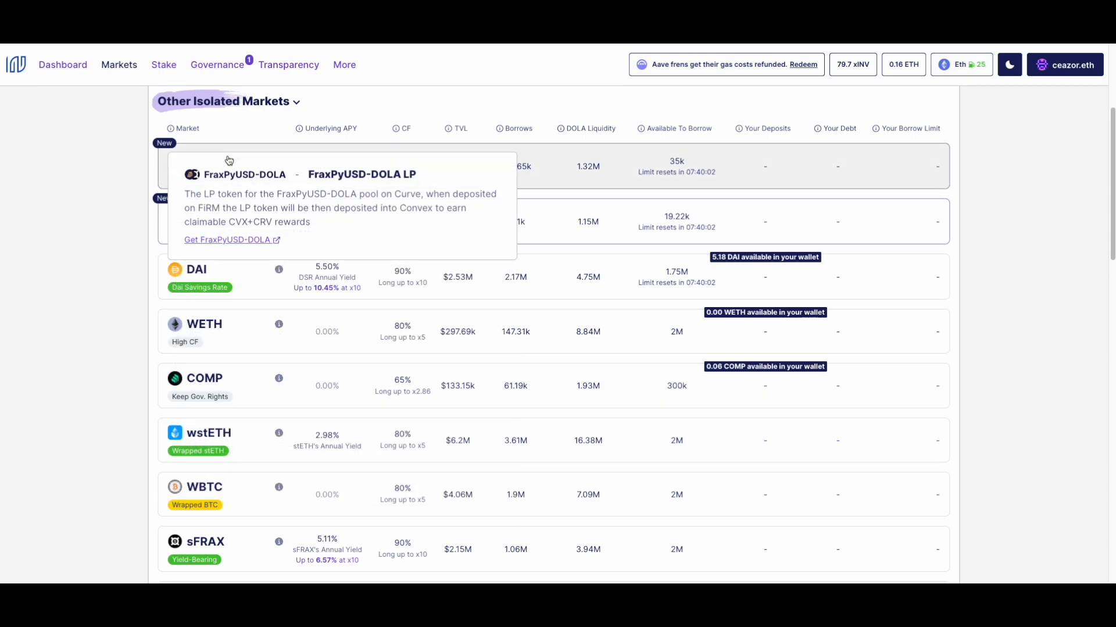
mouse_move(93, 237)
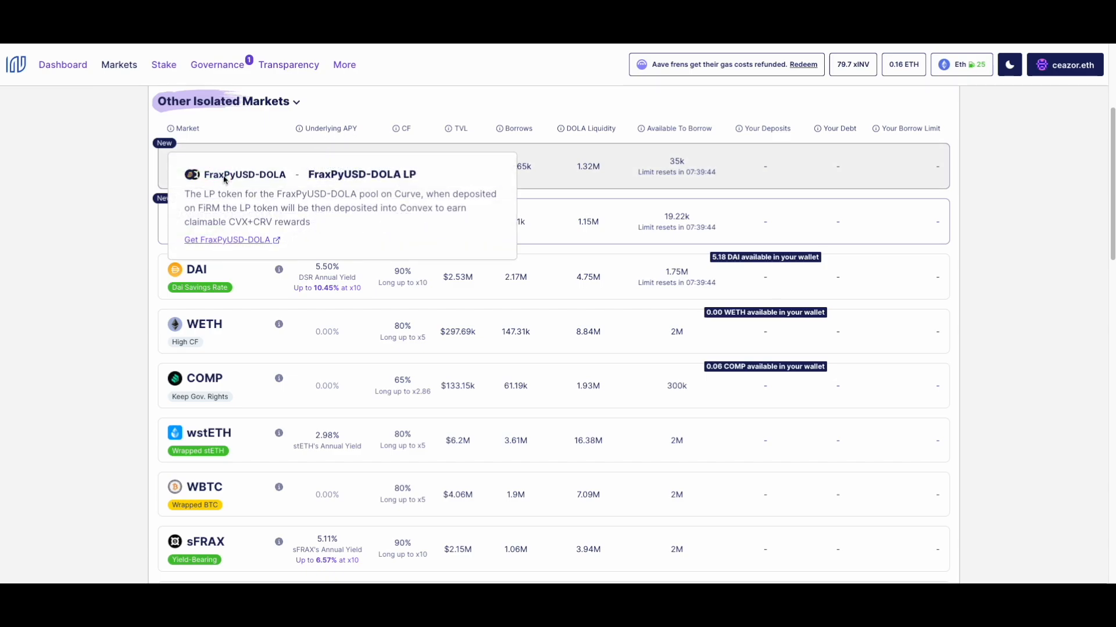
mouse_move(216, 166)
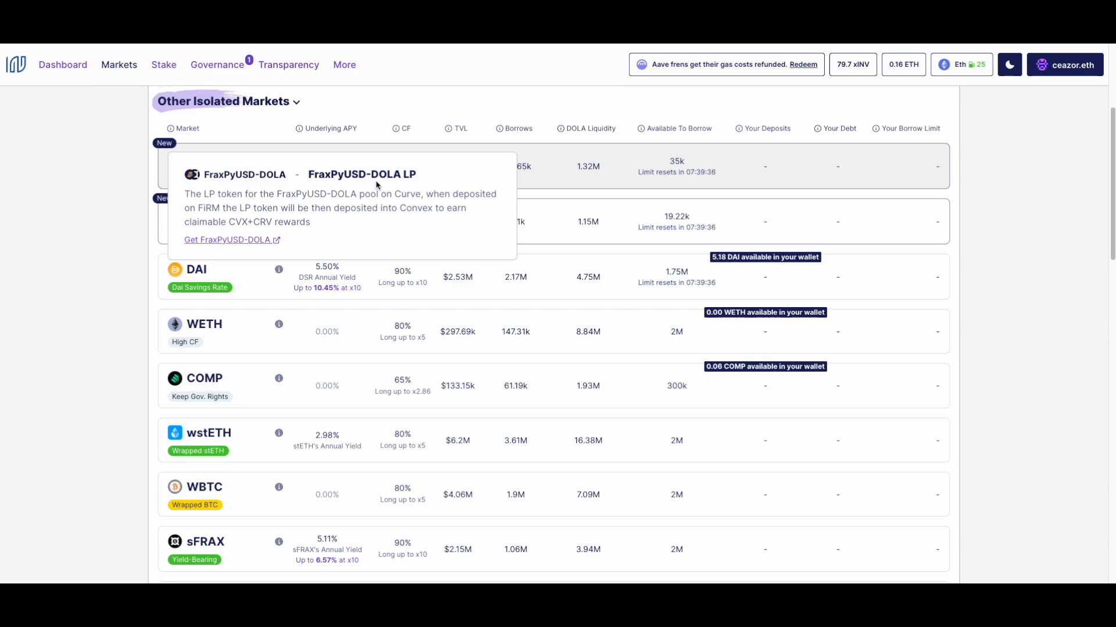
mouse_move(241, 228)
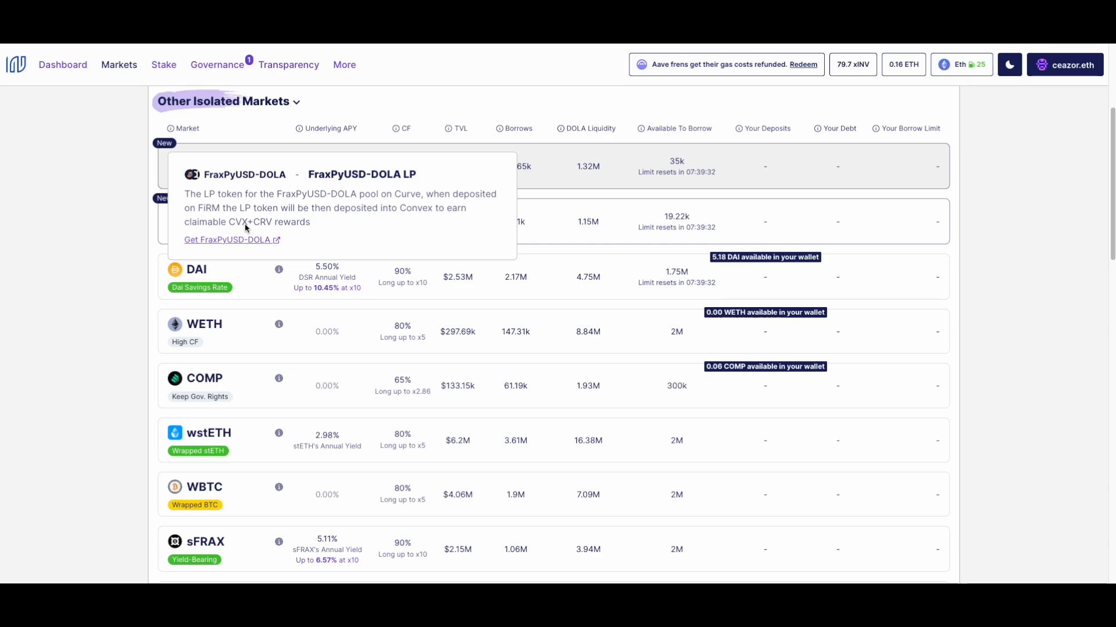
mouse_move(269, 224)
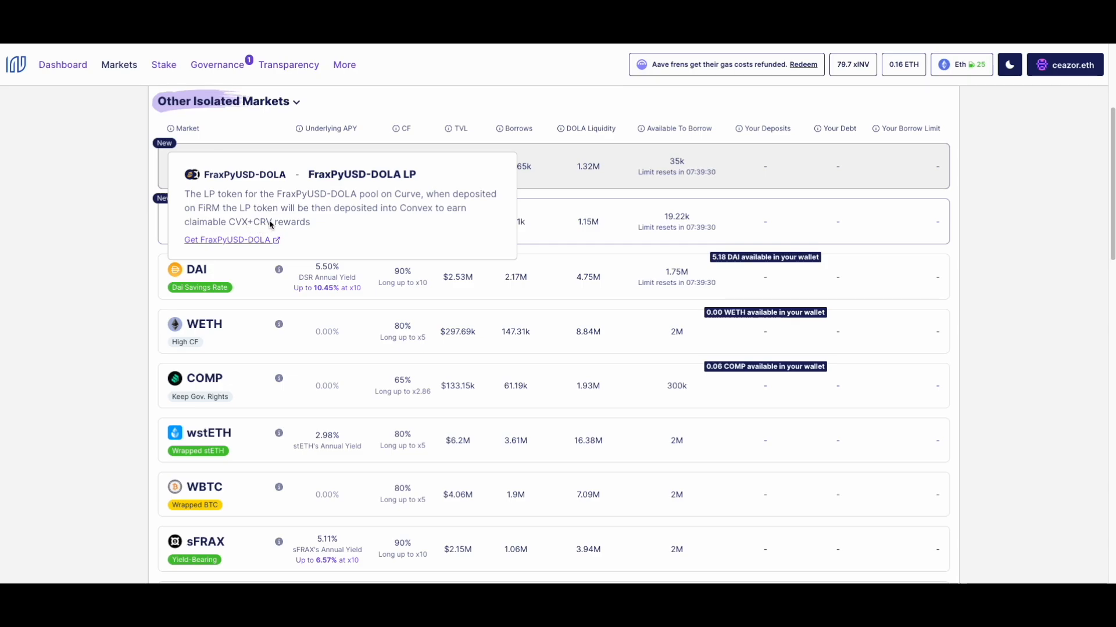
mouse_move(335, 200)
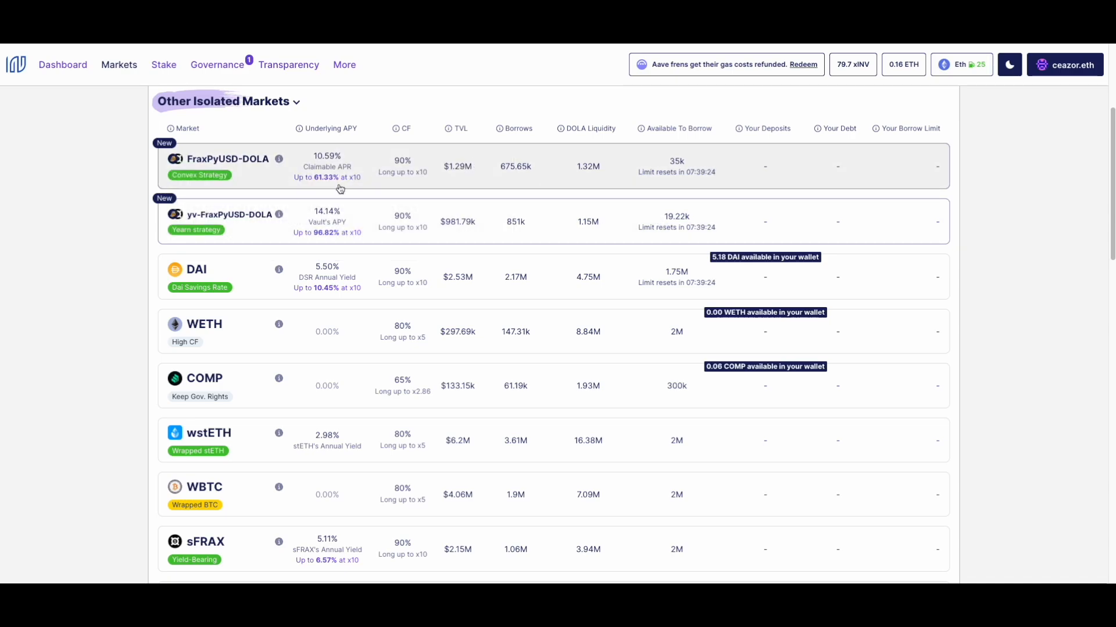
mouse_move(325, 184)
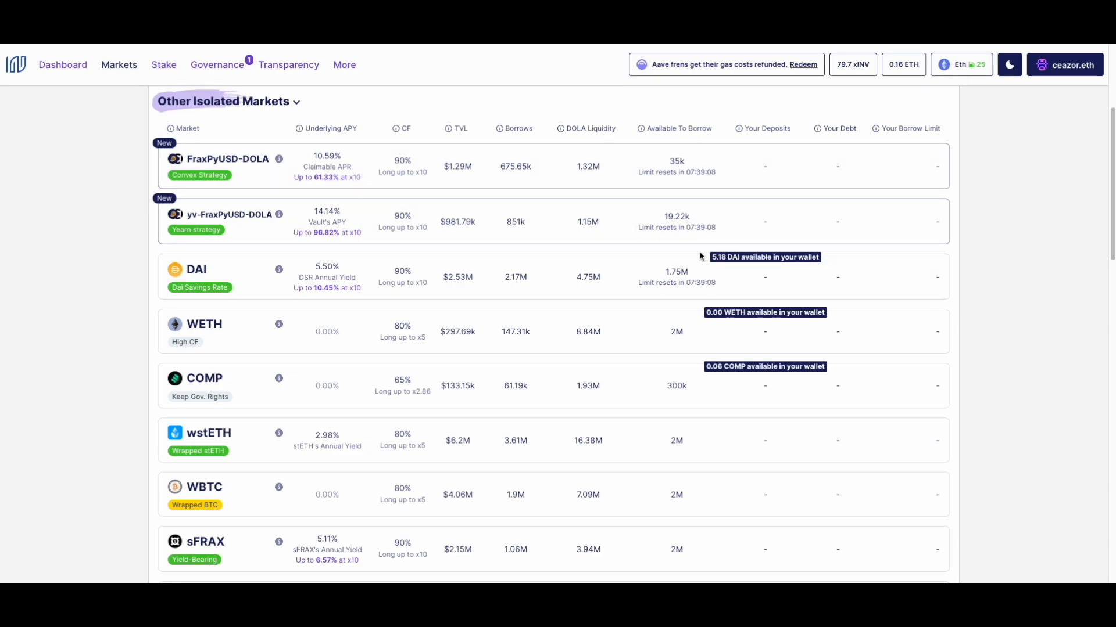
mouse_move(647, 294)
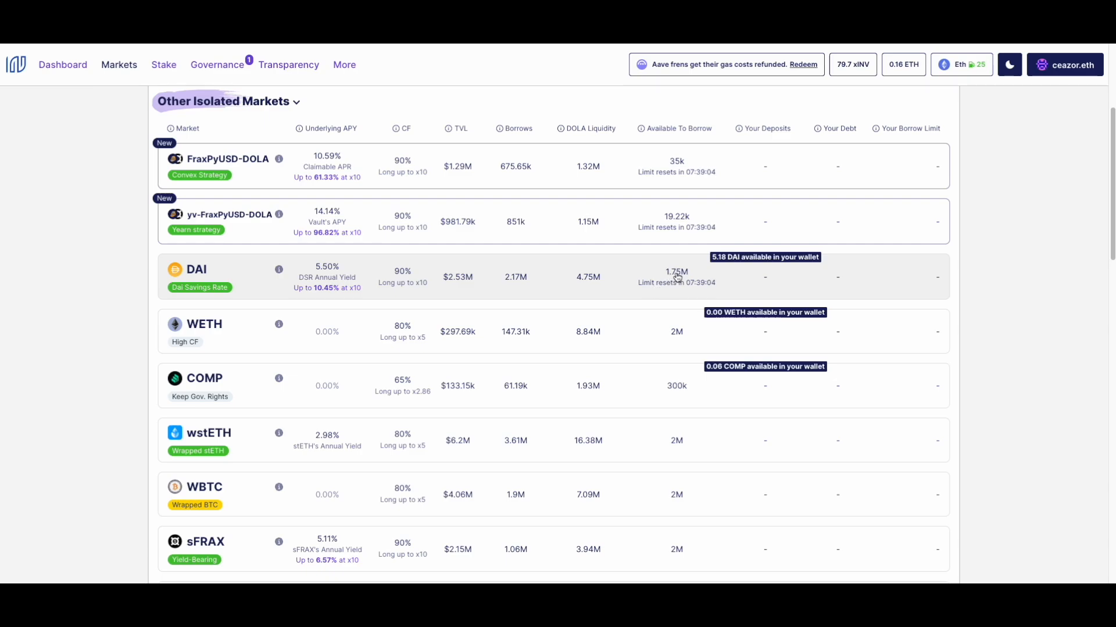
mouse_move(278, 268)
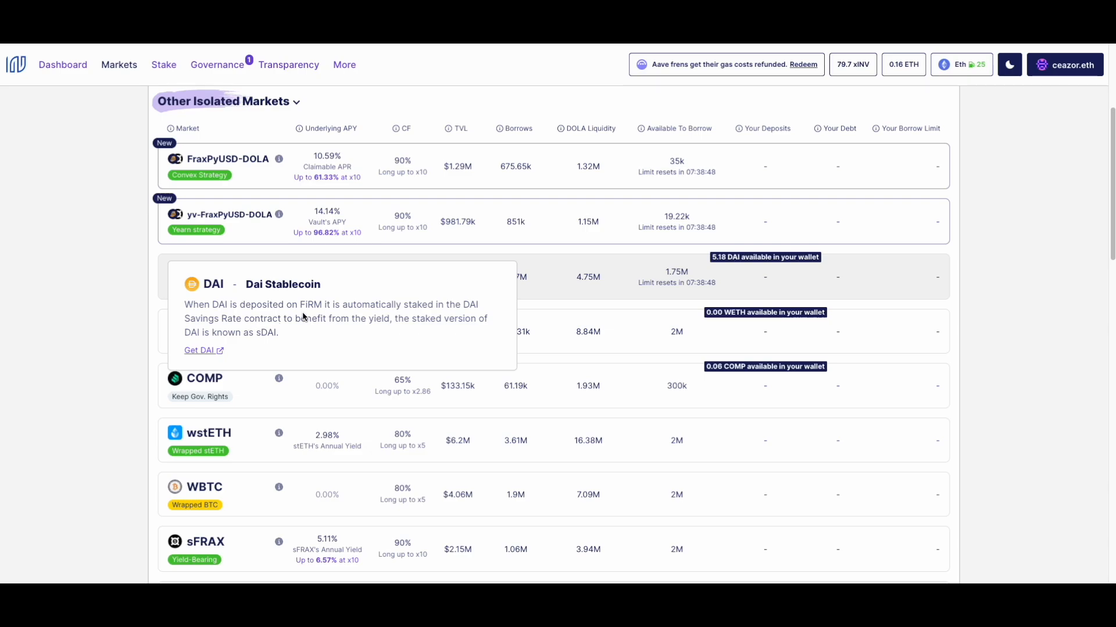
mouse_move(696, 340)
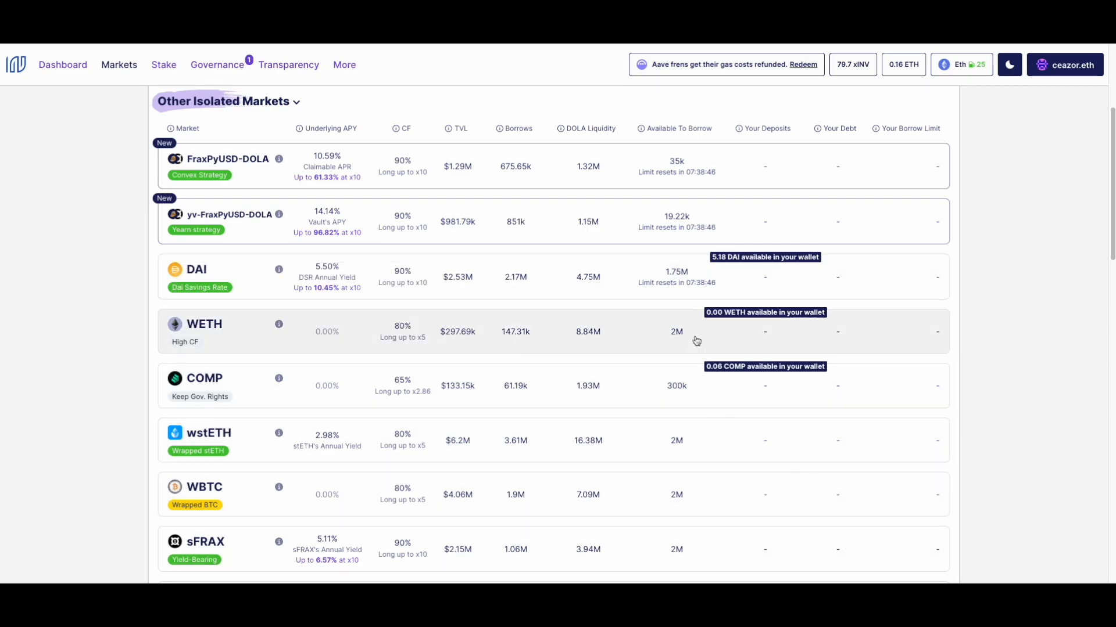
mouse_move(673, 282)
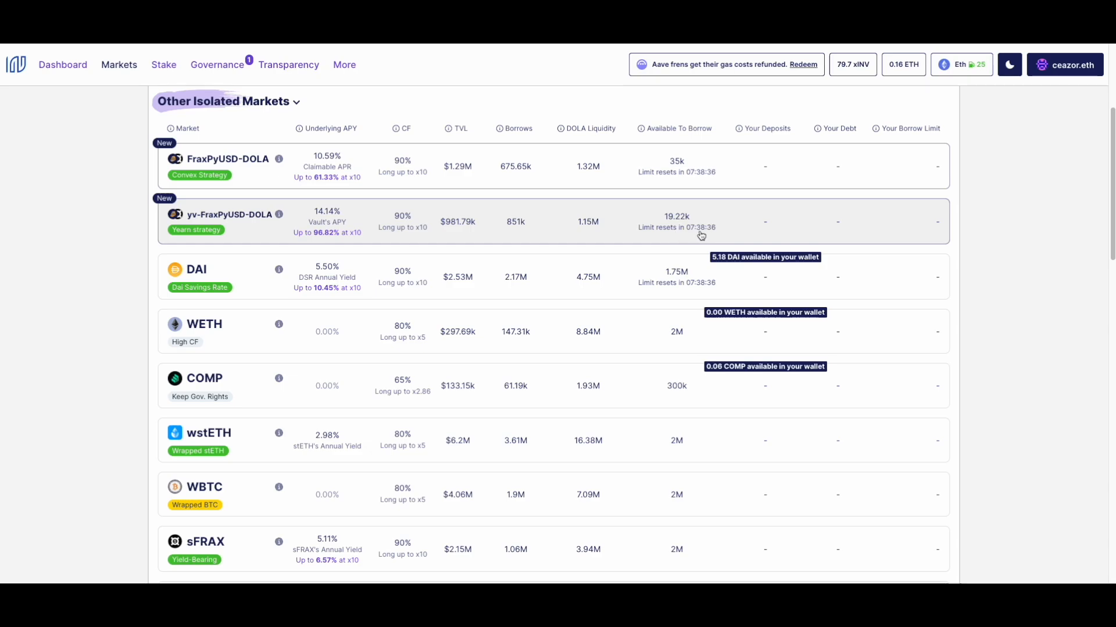
mouse_move(700, 232)
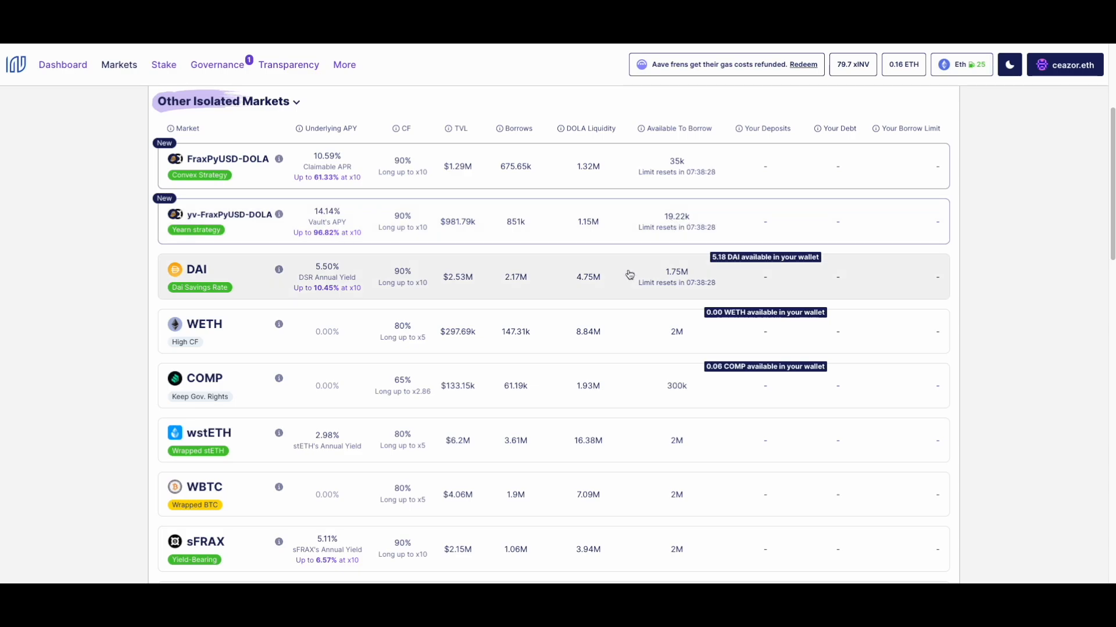
scroll("down", 3)
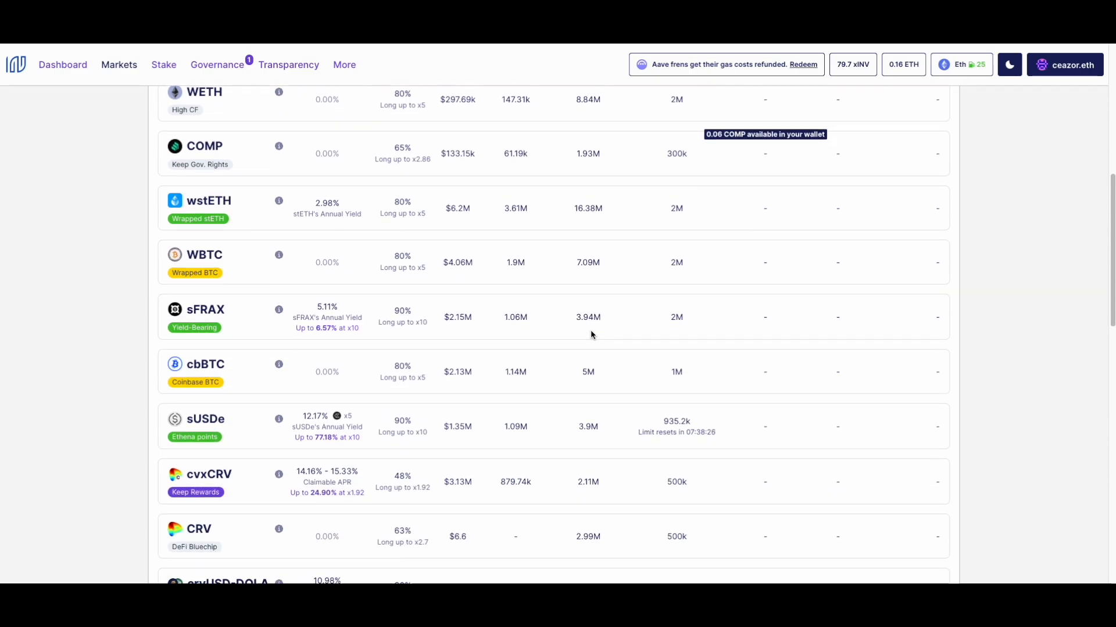
scroll("down", 3)
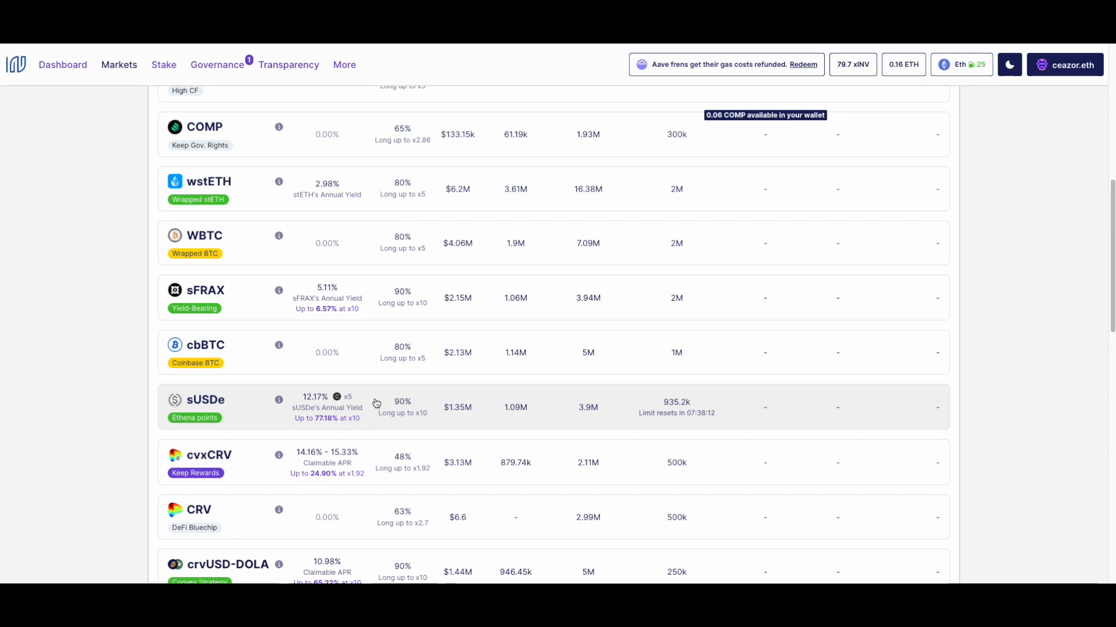
Enter a 100000 sUSDe deposit on the sUSDe market, giving 99,623.62 DOLA borrowing power.
left_click(205, 406)
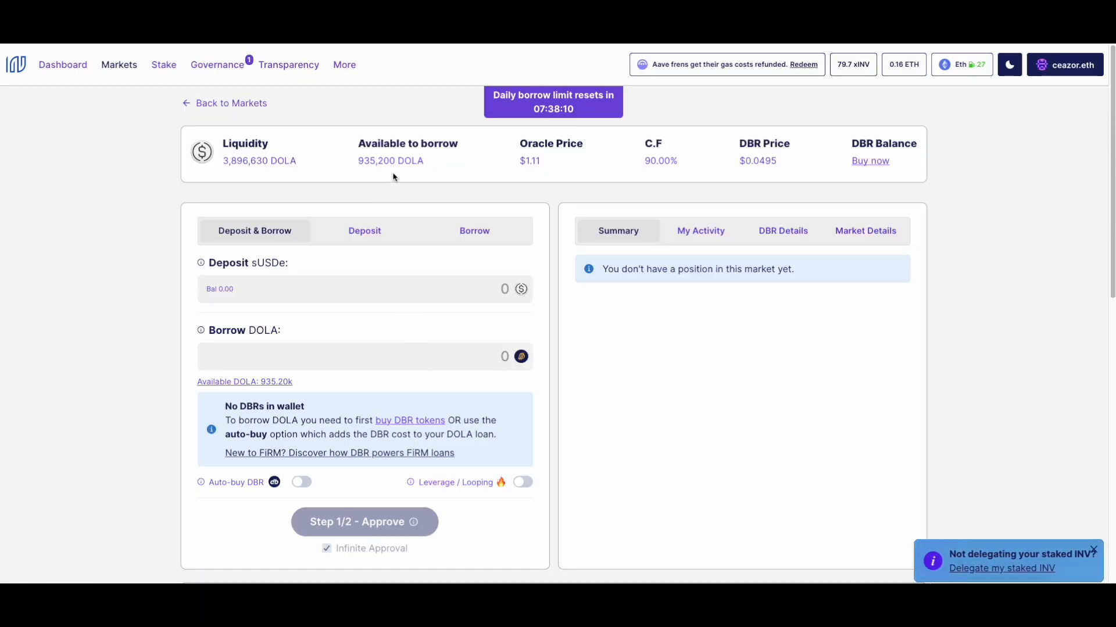
mouse_move(952, 293)
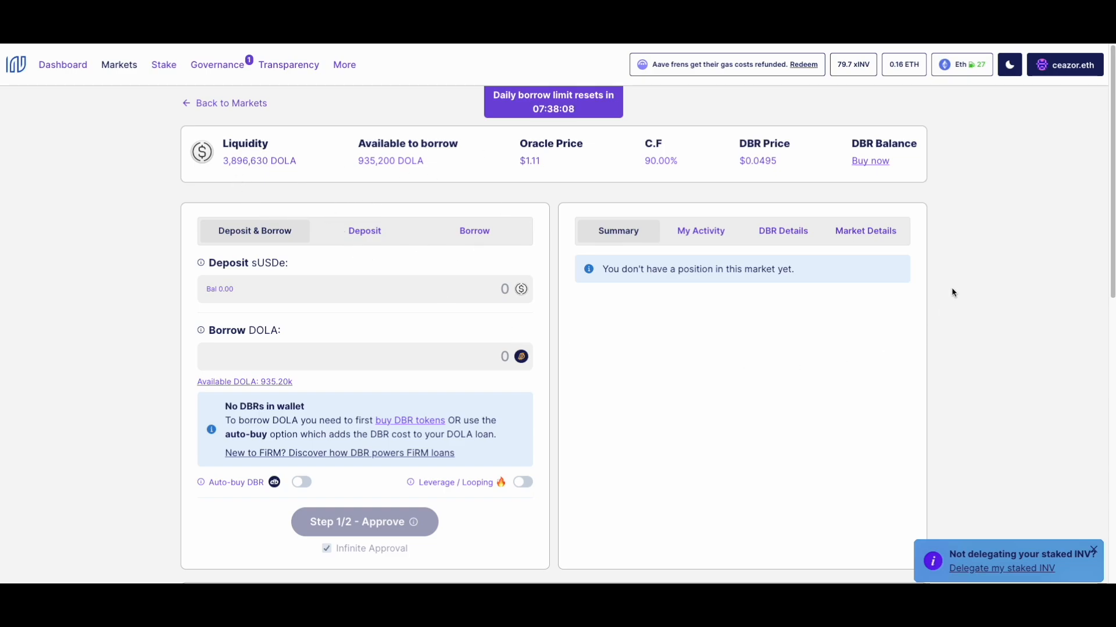
mouse_move(245, 215)
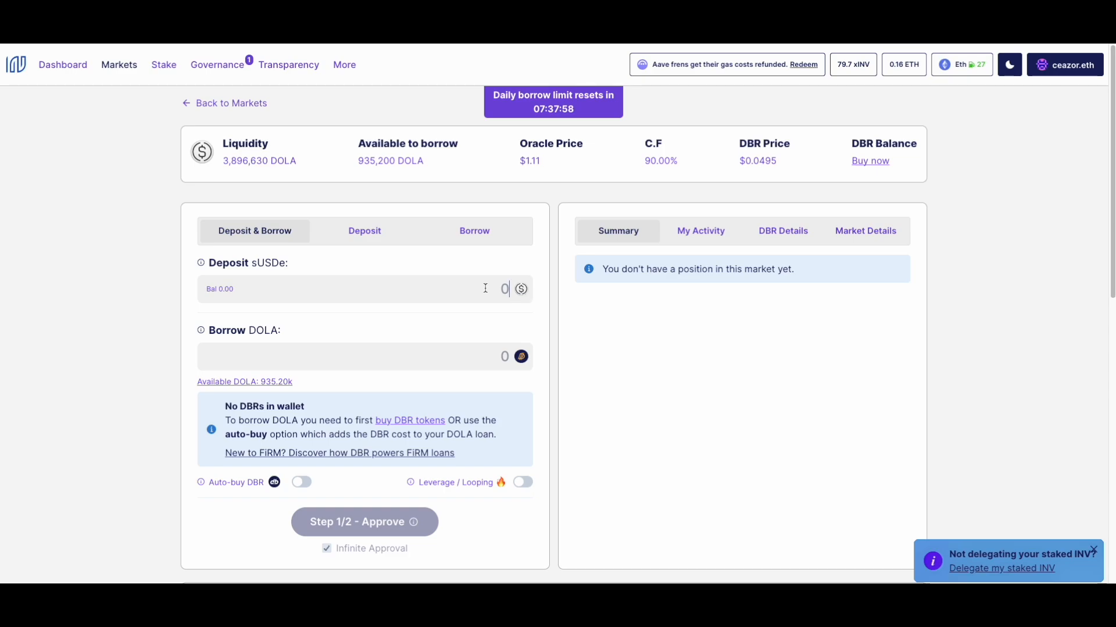
type("100000")
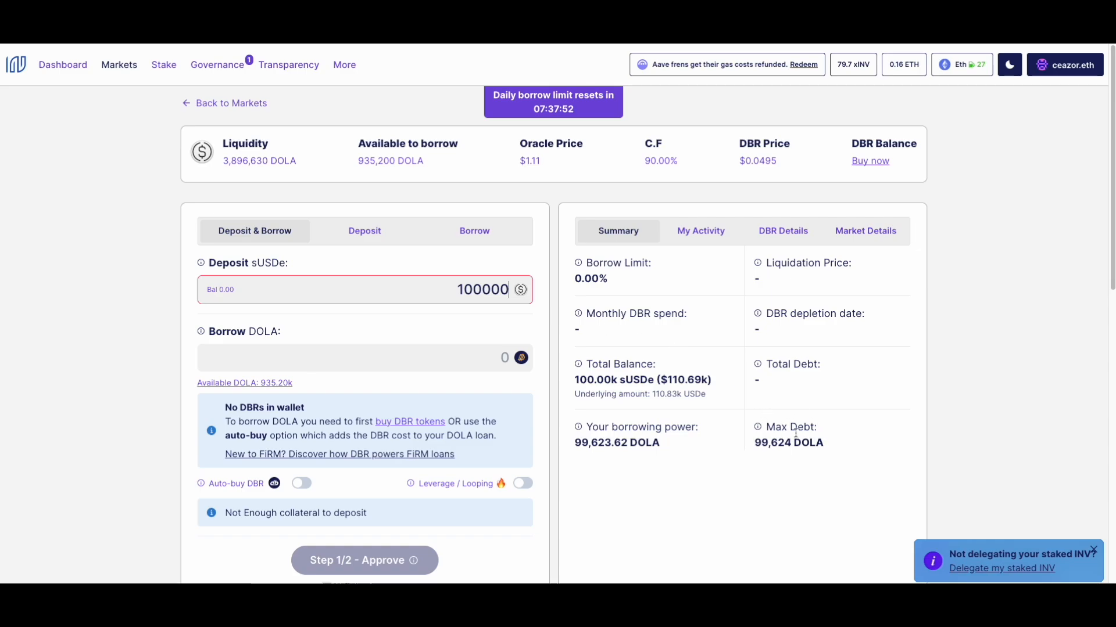
mouse_move(404, 284)
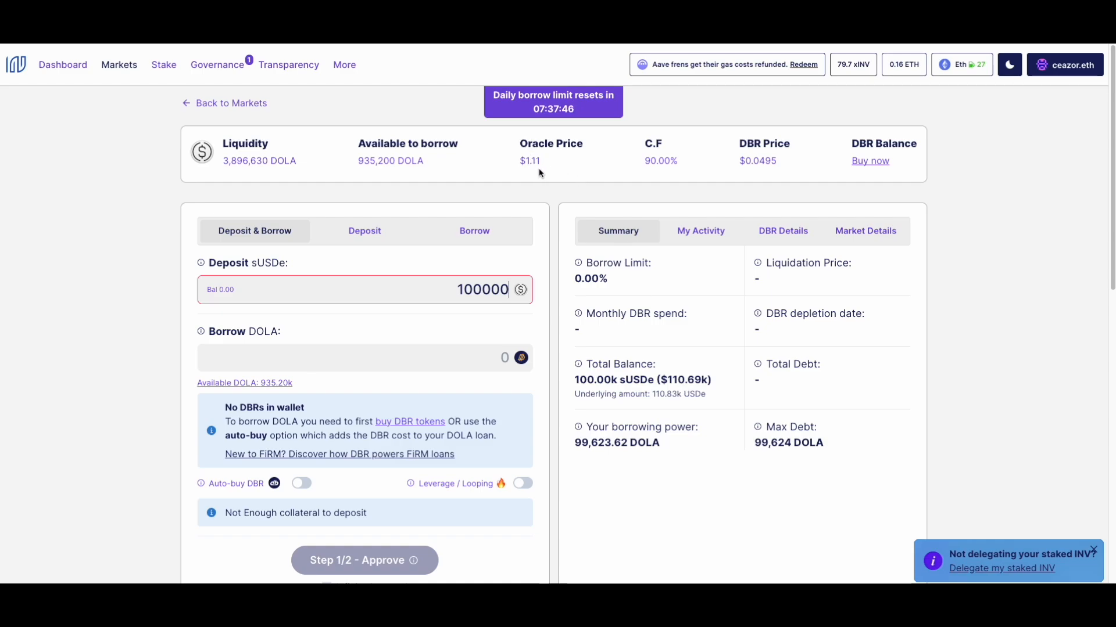
mouse_move(534, 165)
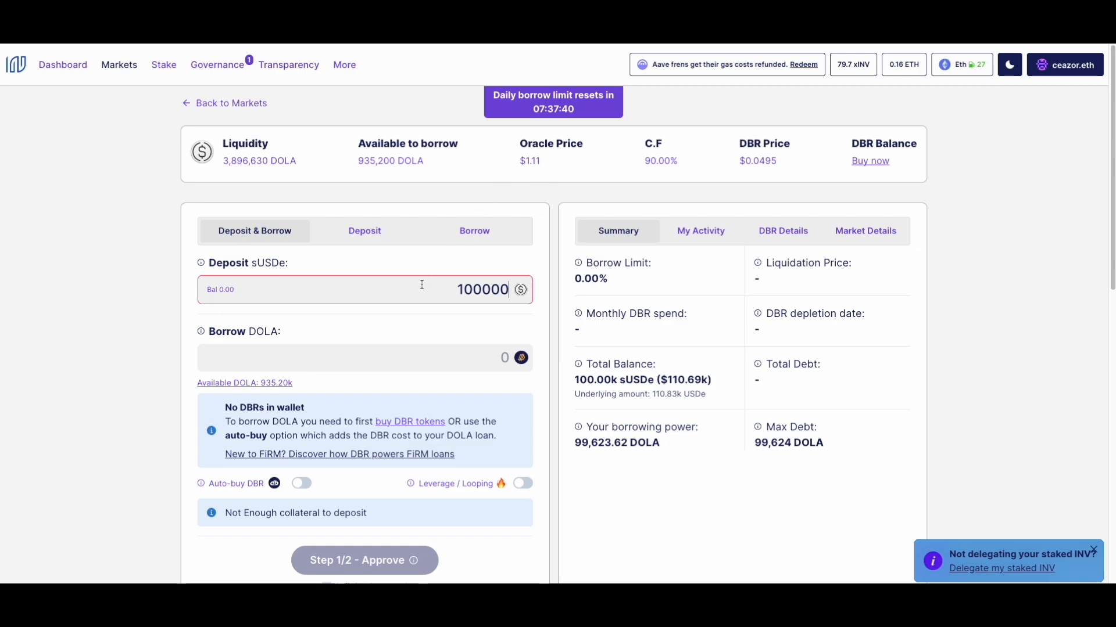
mouse_move(538, 163)
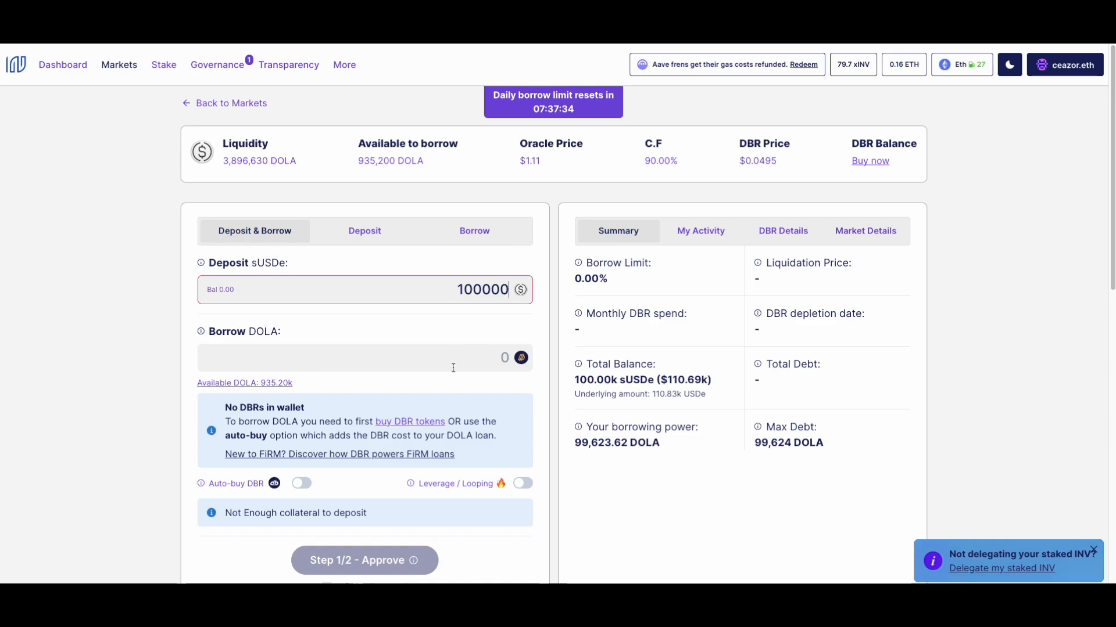
Enter a 3000 DOLA borrow amount, giving 3,000.00 DOLA total debt and $0.0333 liquidation price.
type("2")
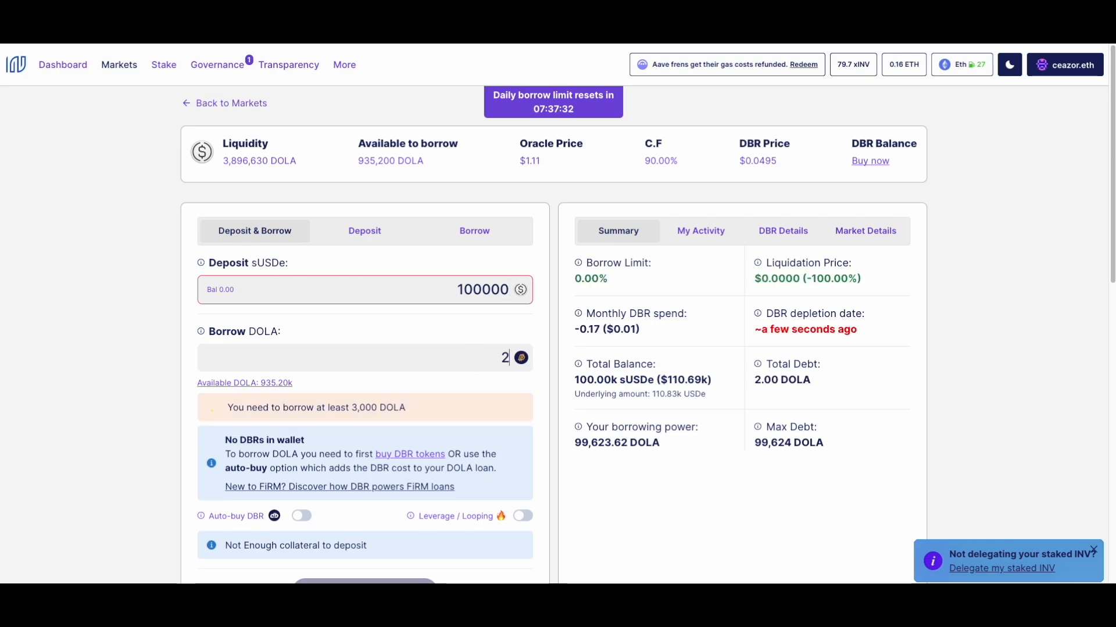
type("000")
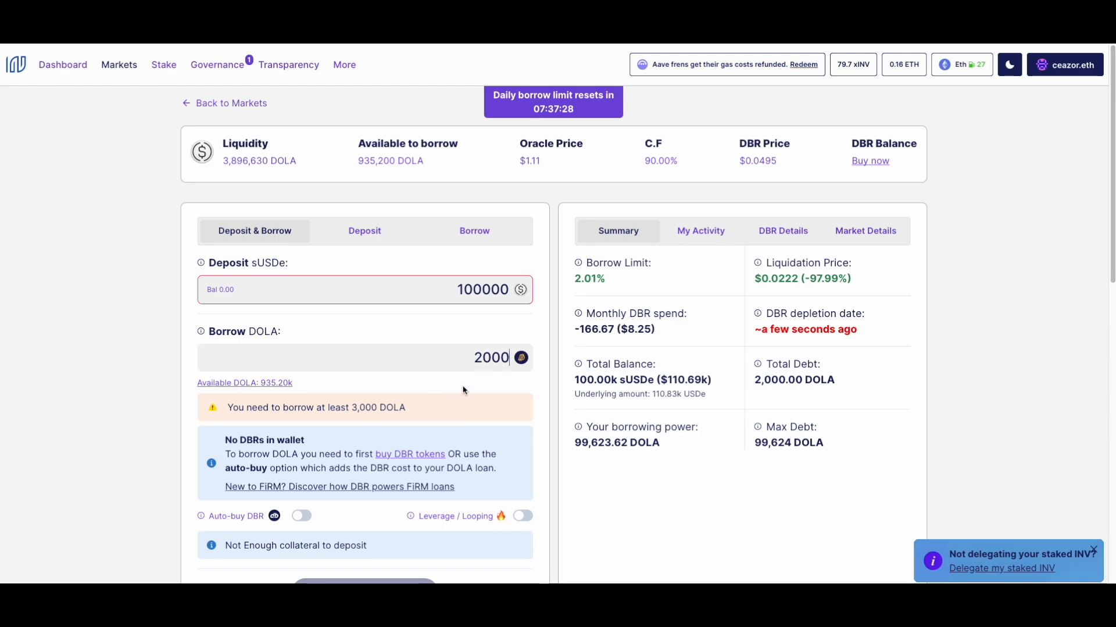
type("30")
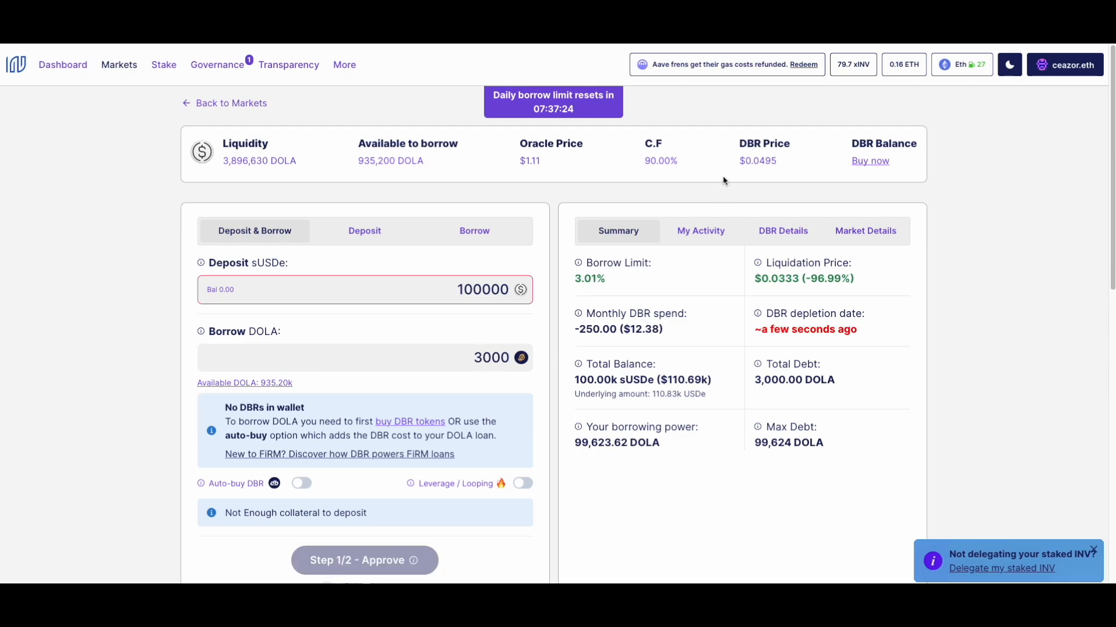
mouse_move(533, 421)
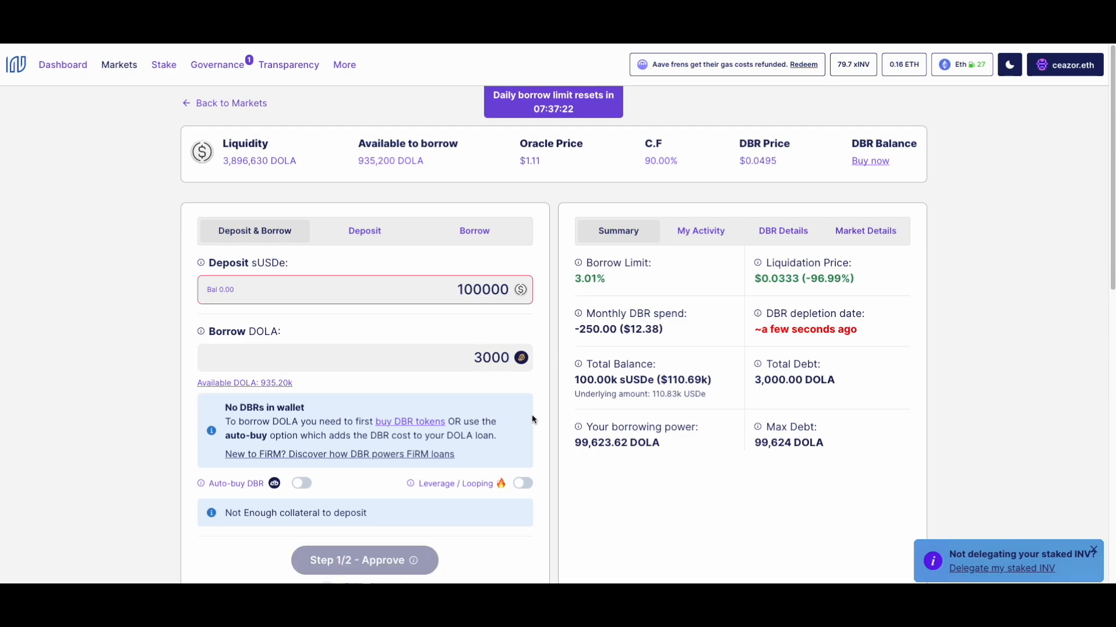
mouse_move(512, 404)
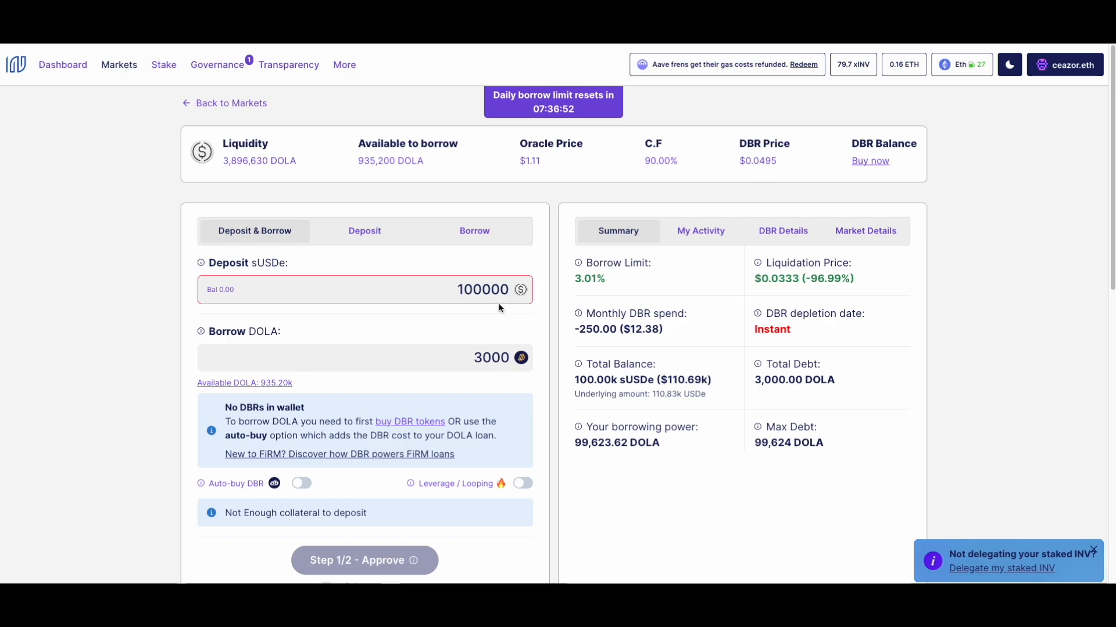
mouse_move(495, 495)
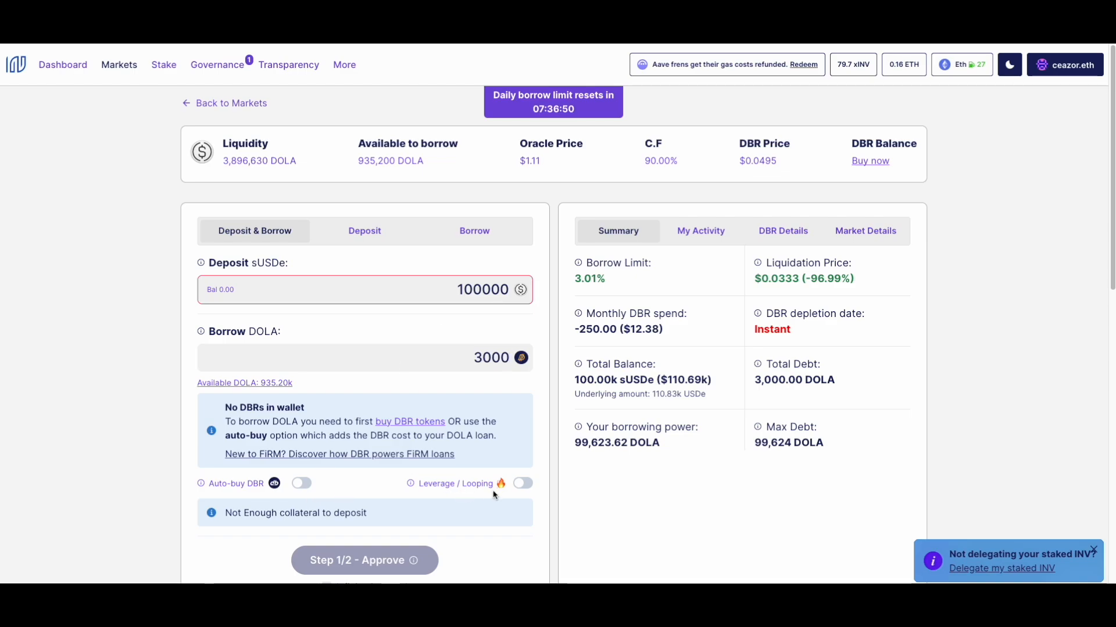
mouse_move(368, 186)
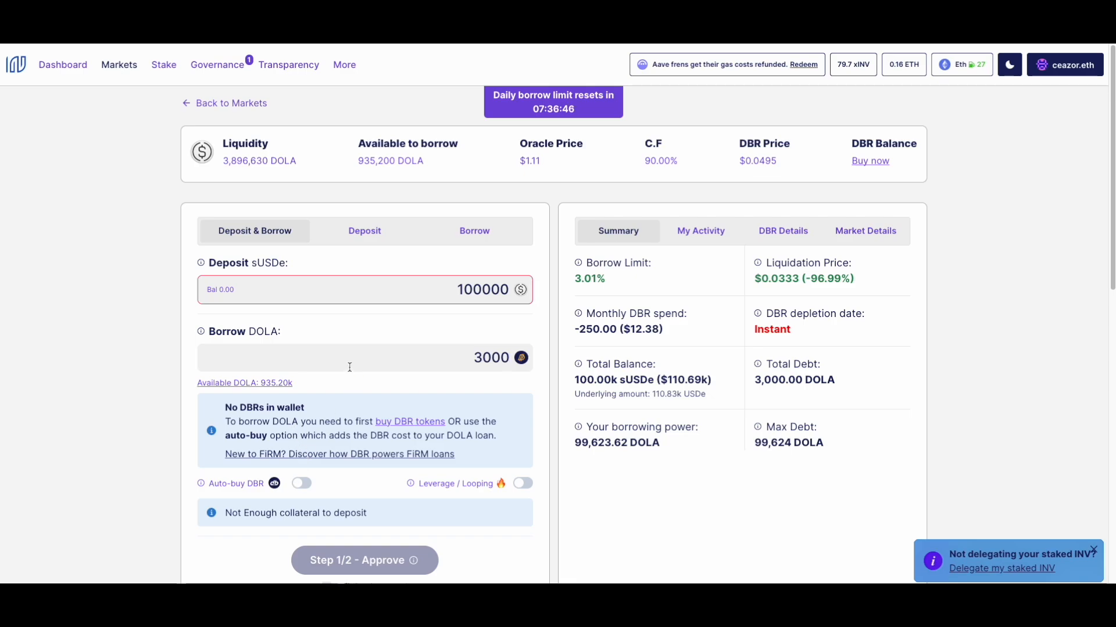
mouse_move(378, 424)
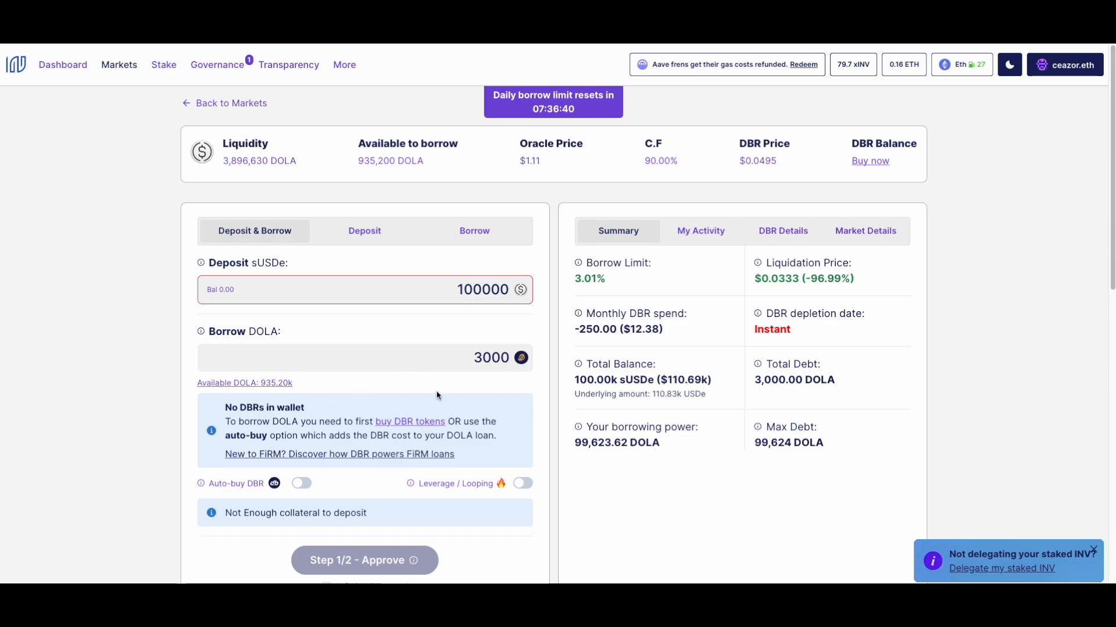
Enable auto-buy DBR covering 6 months, raising total debt to 3,075.30 DOLA.
left_click(301, 404)
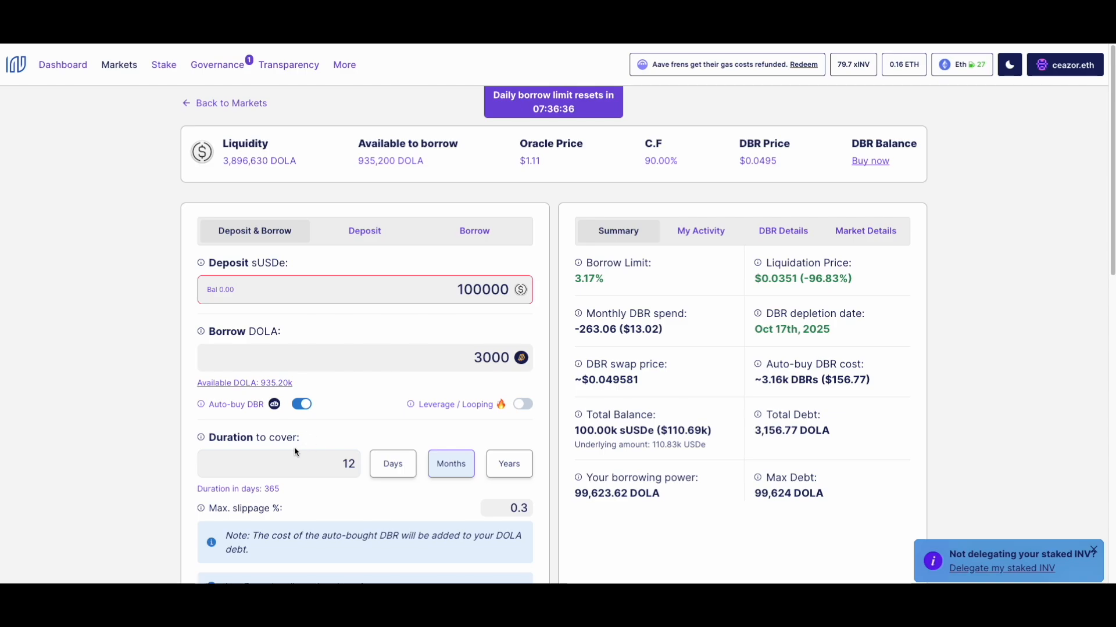
left_click(277, 463)
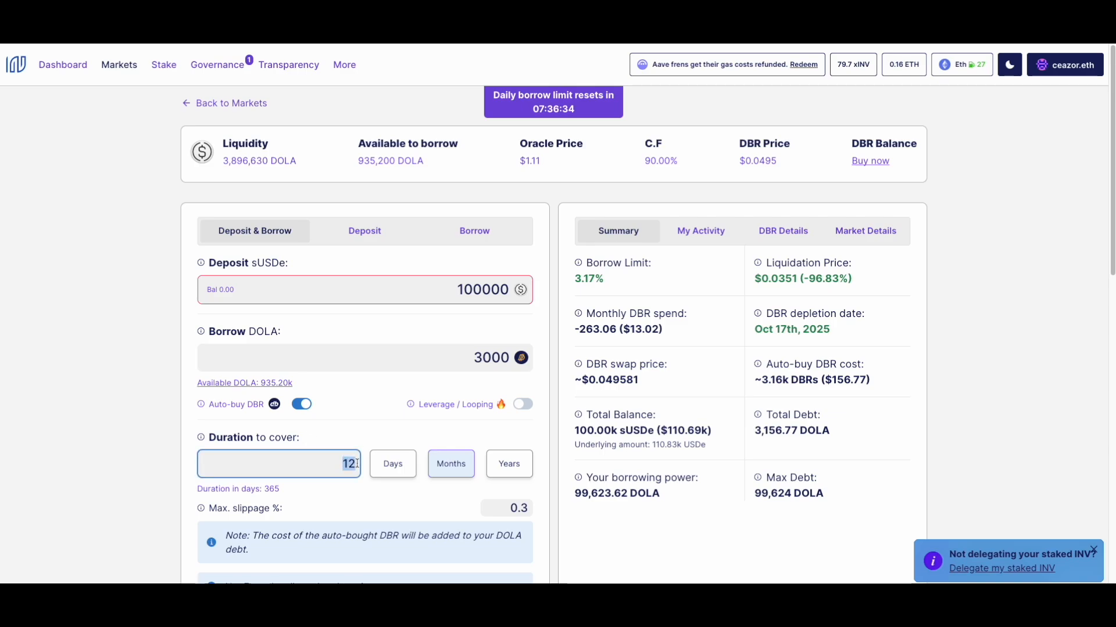
left_click(391, 464)
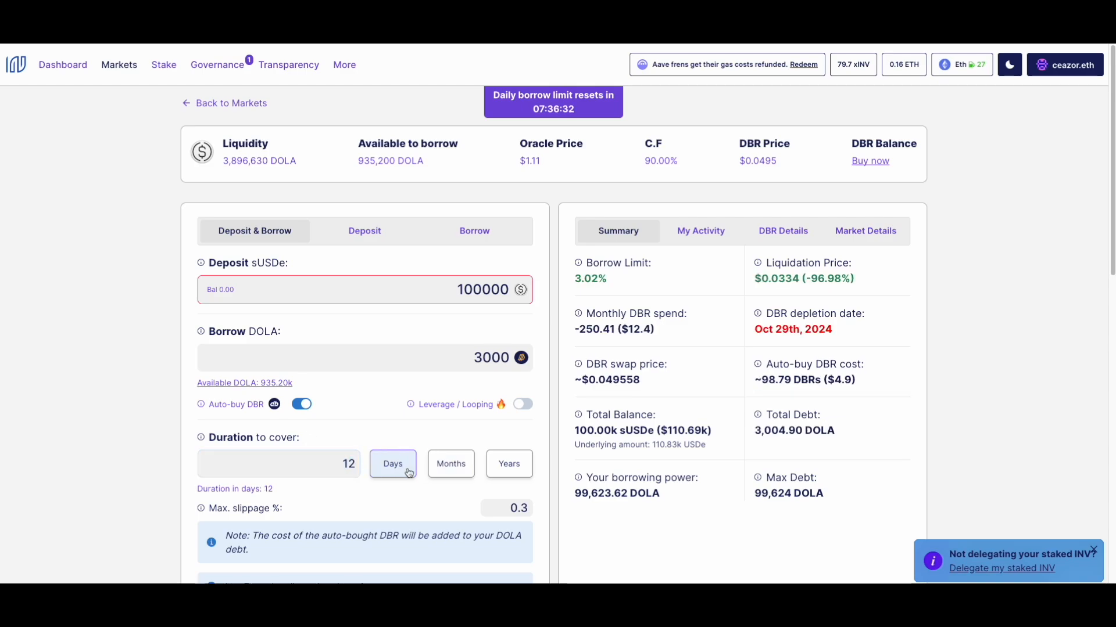
left_click(451, 463)
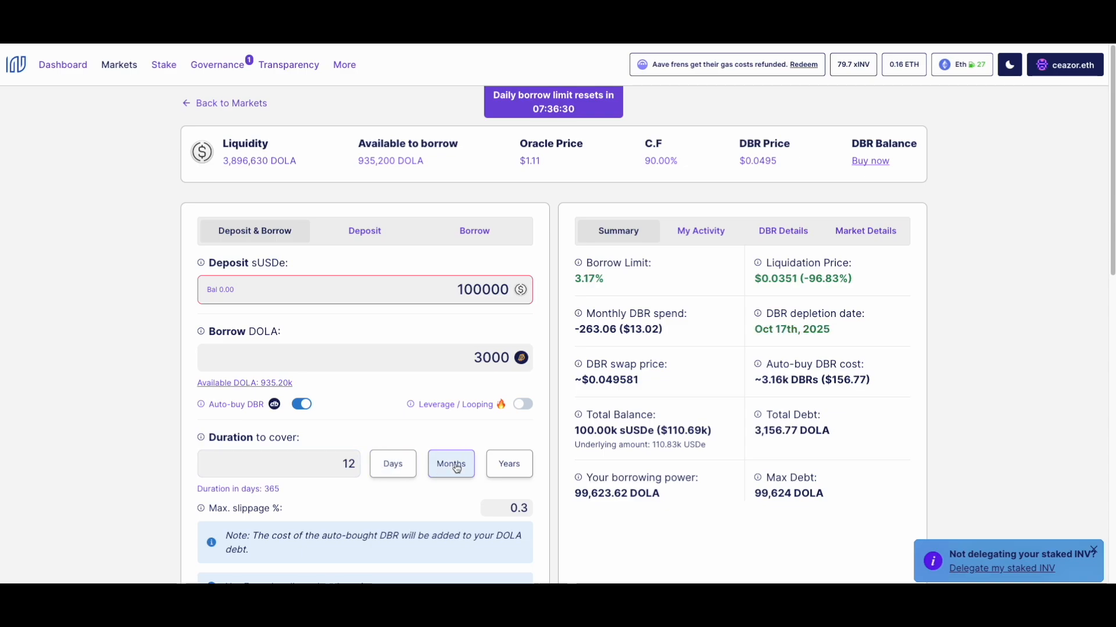
left_click(279, 463)
type("6")
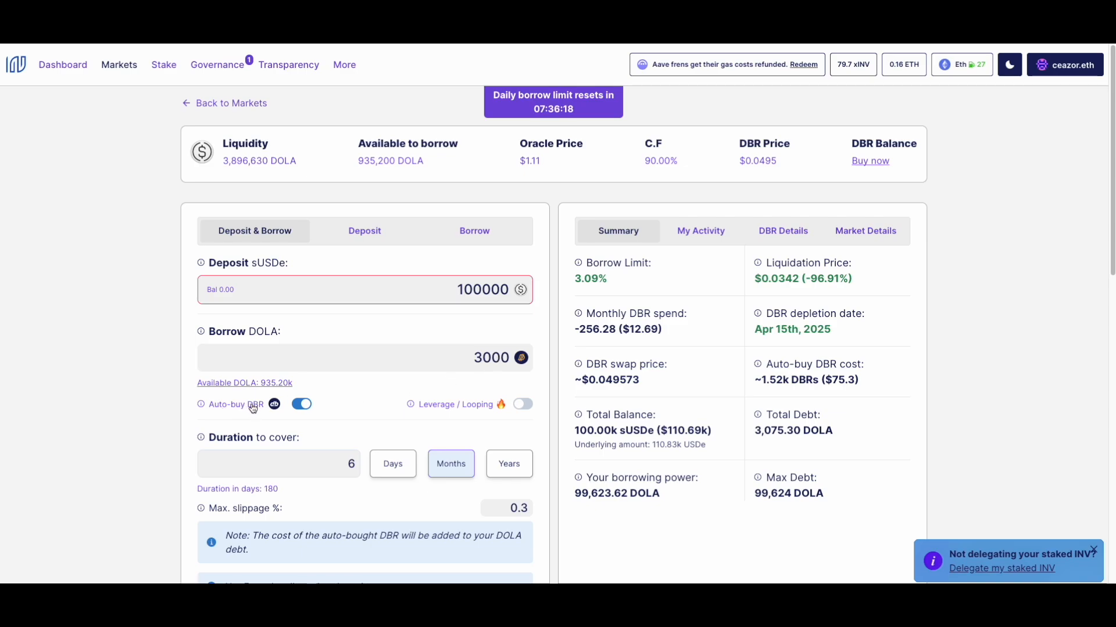
mouse_move(416, 370)
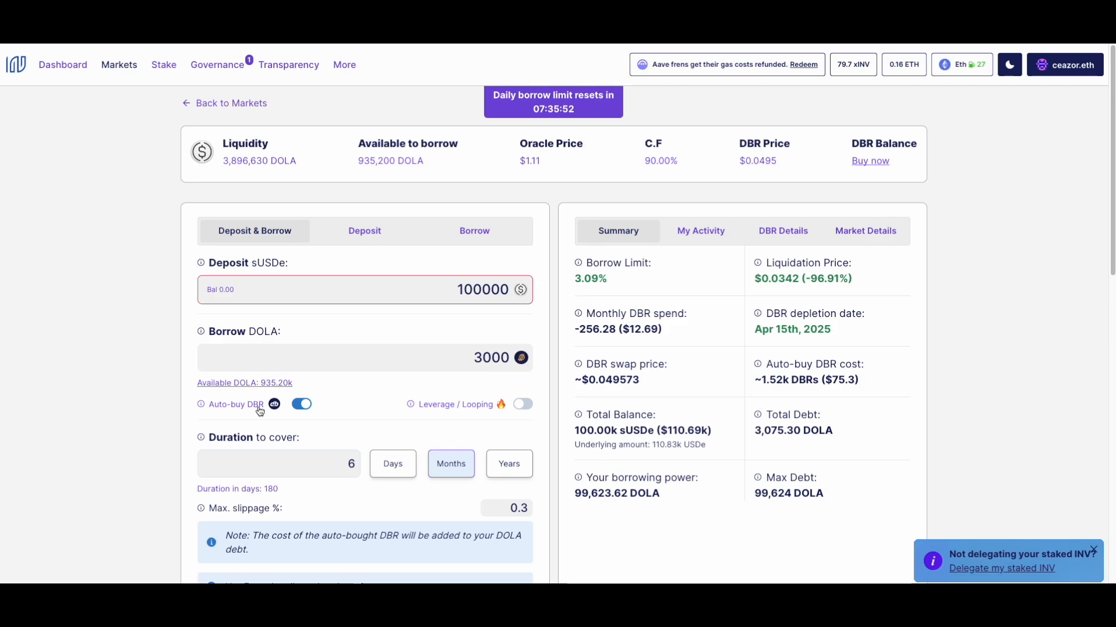
scroll("down", 3)
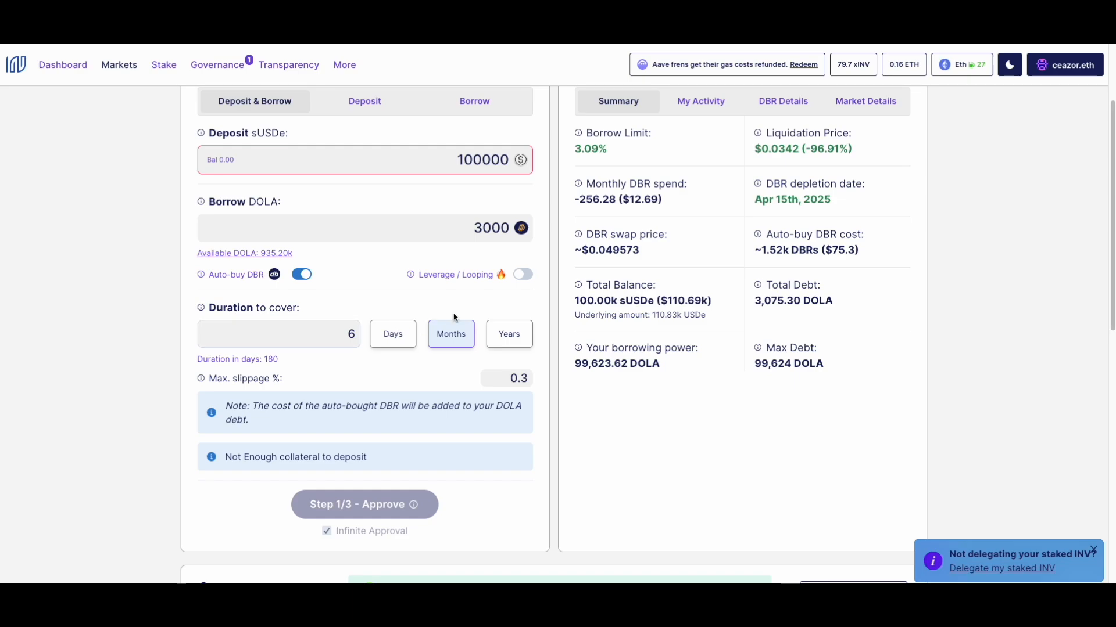
Enable Leverage / Looping at 1.03x, showing 7.93% net yield.
left_click(521, 274)
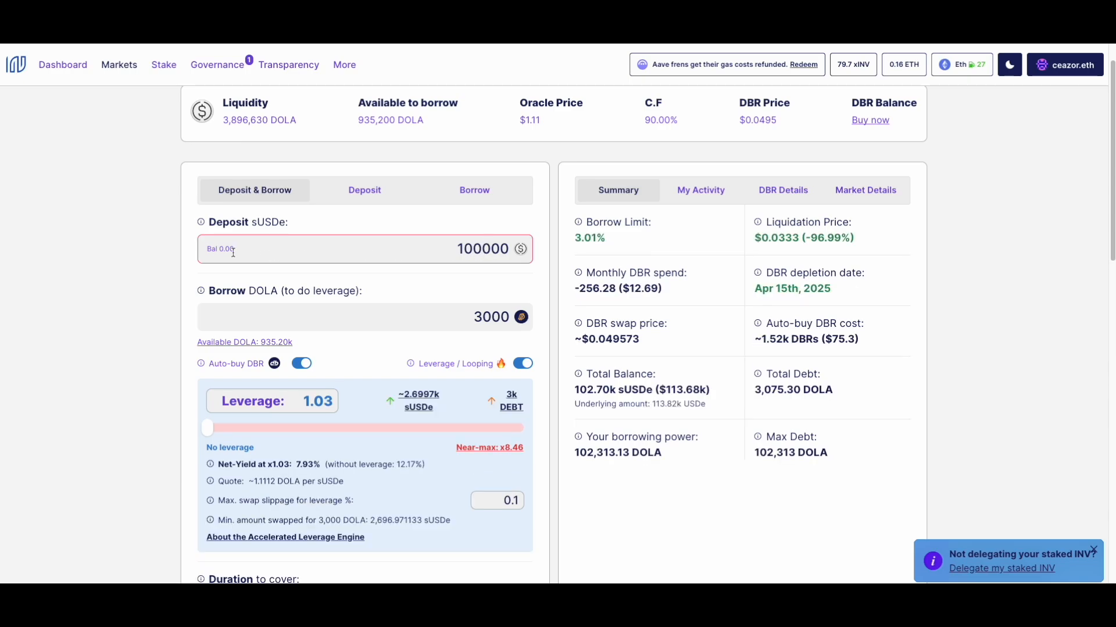
mouse_move(524, 148)
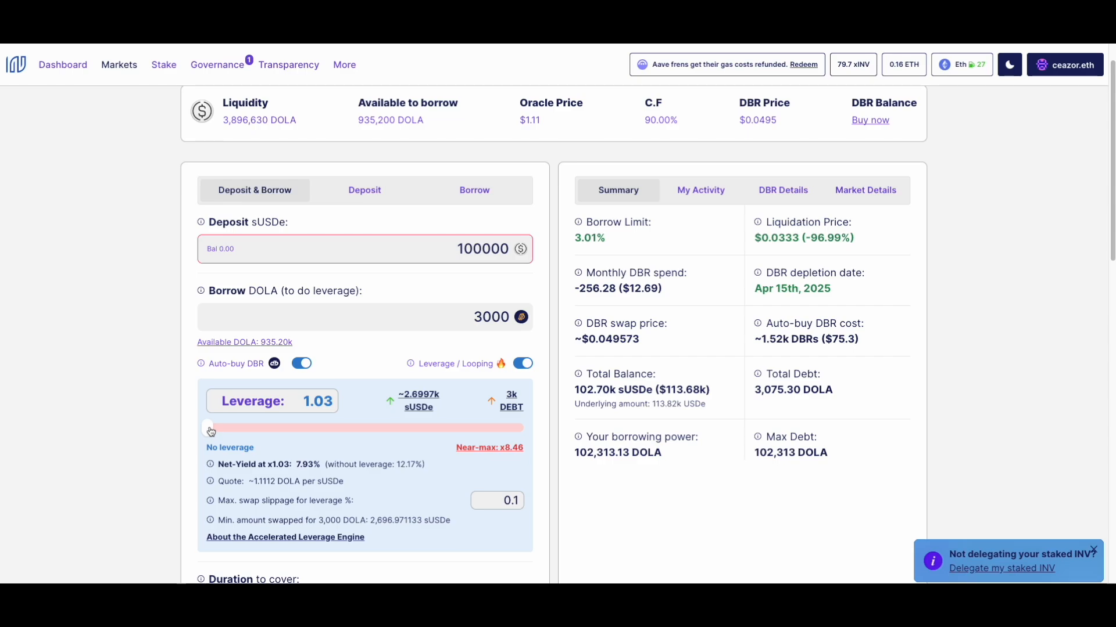
Raise leverage to about 3.01x for a 300.56k sUSDe balance and 23.23% net yield.
left_click_drag(212, 427, 246, 428)
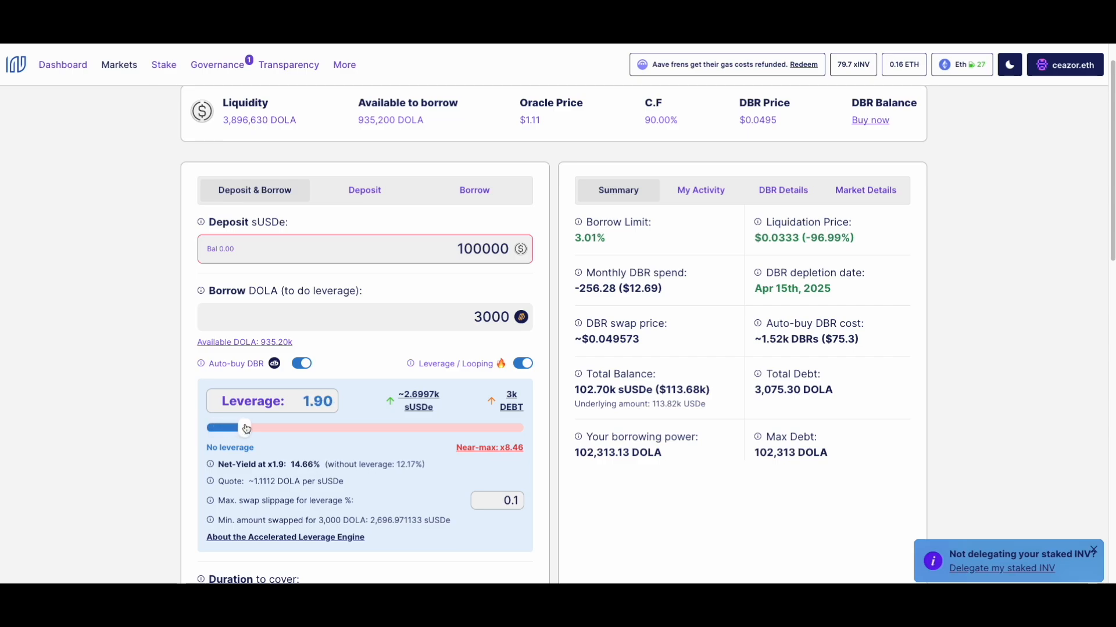
left_click_drag(235, 428, 270, 427)
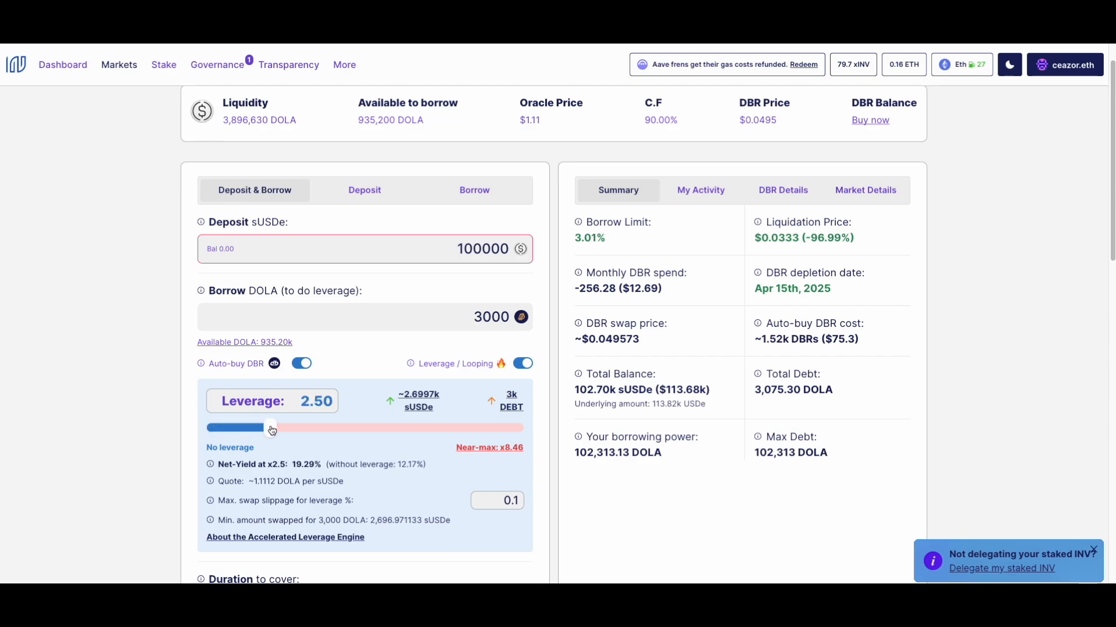
left_click_drag(271, 428, 291, 426)
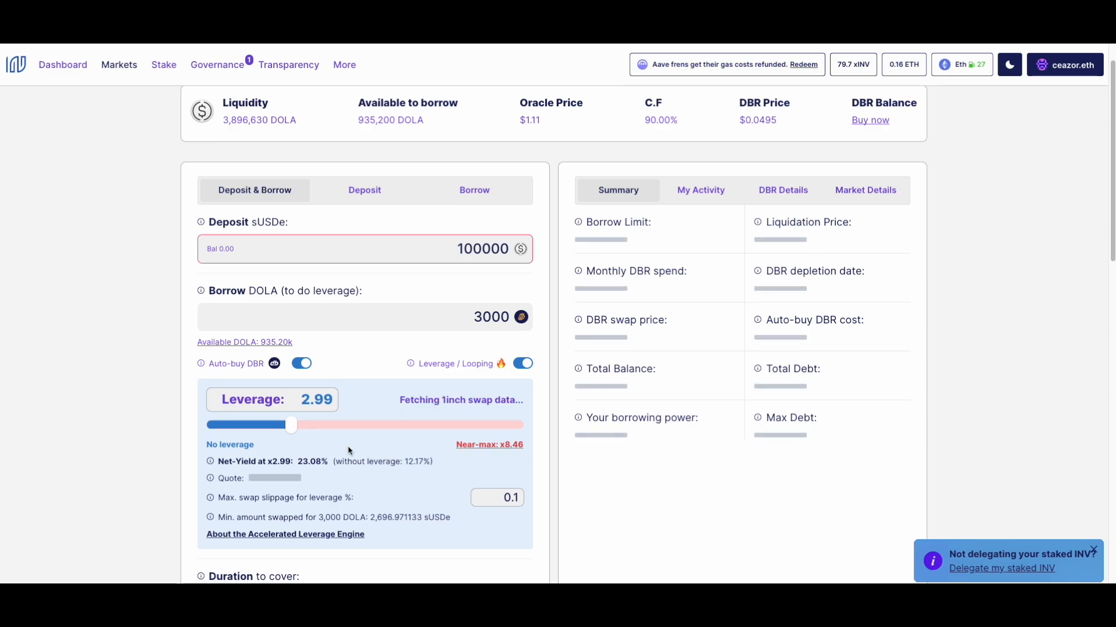
left_click_drag(290, 425, 298, 425)
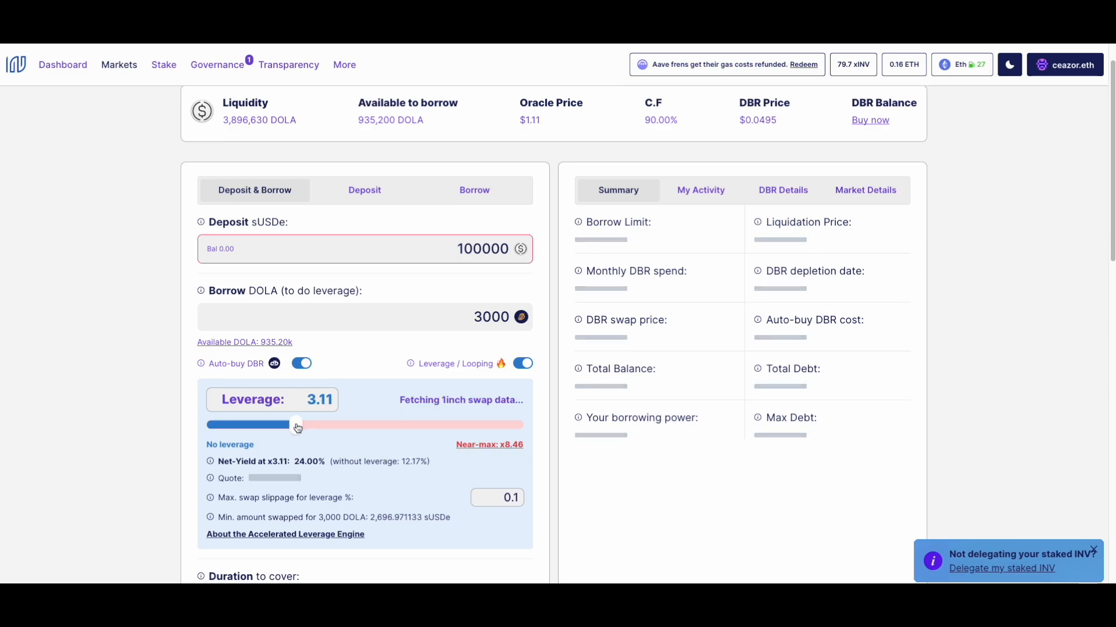
left_click_drag(298, 426, 292, 425)
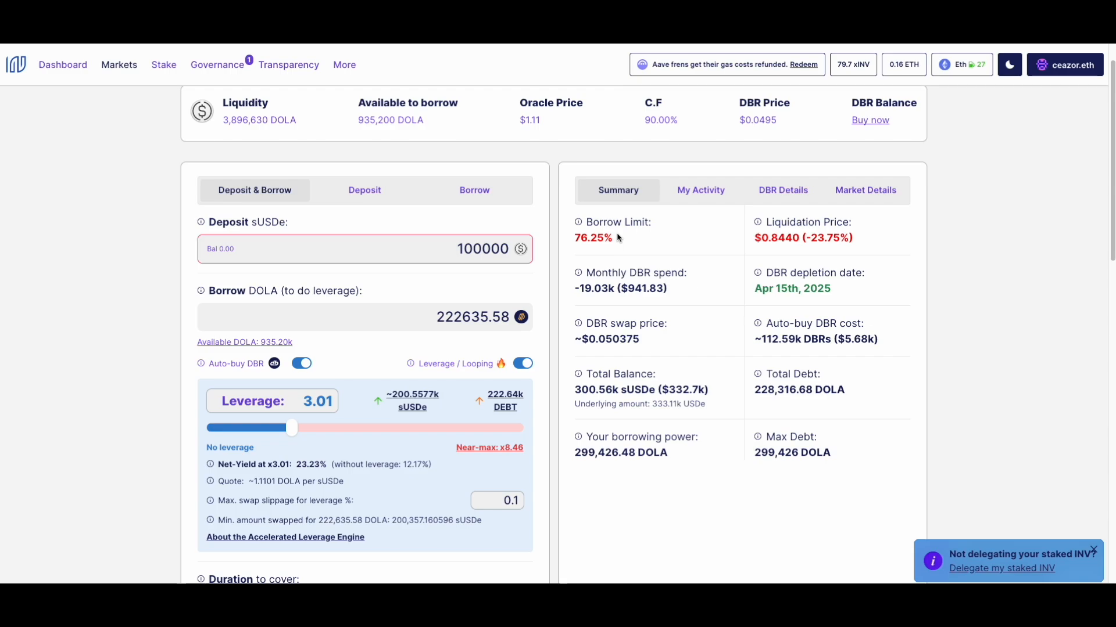
mouse_move(613, 255)
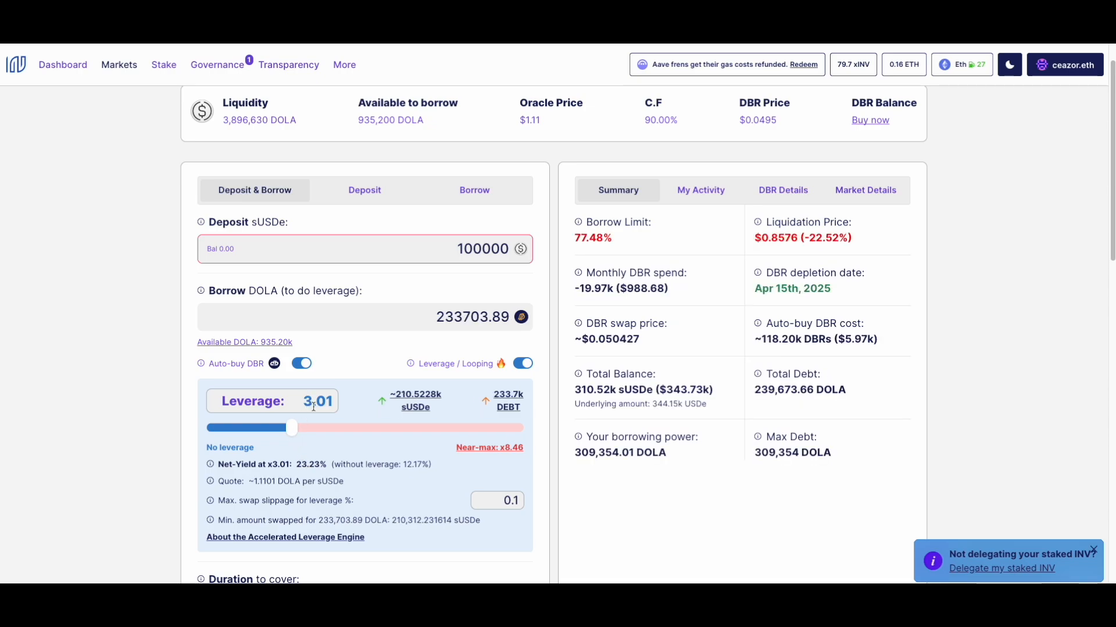
mouse_move(453, 407)
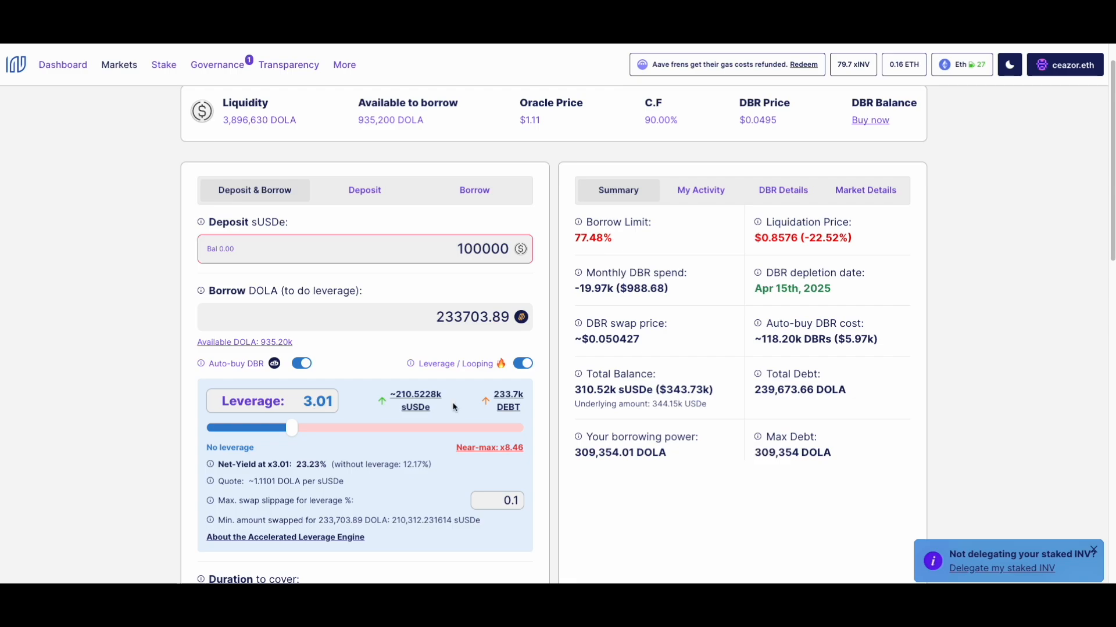
mouse_move(778, 242)
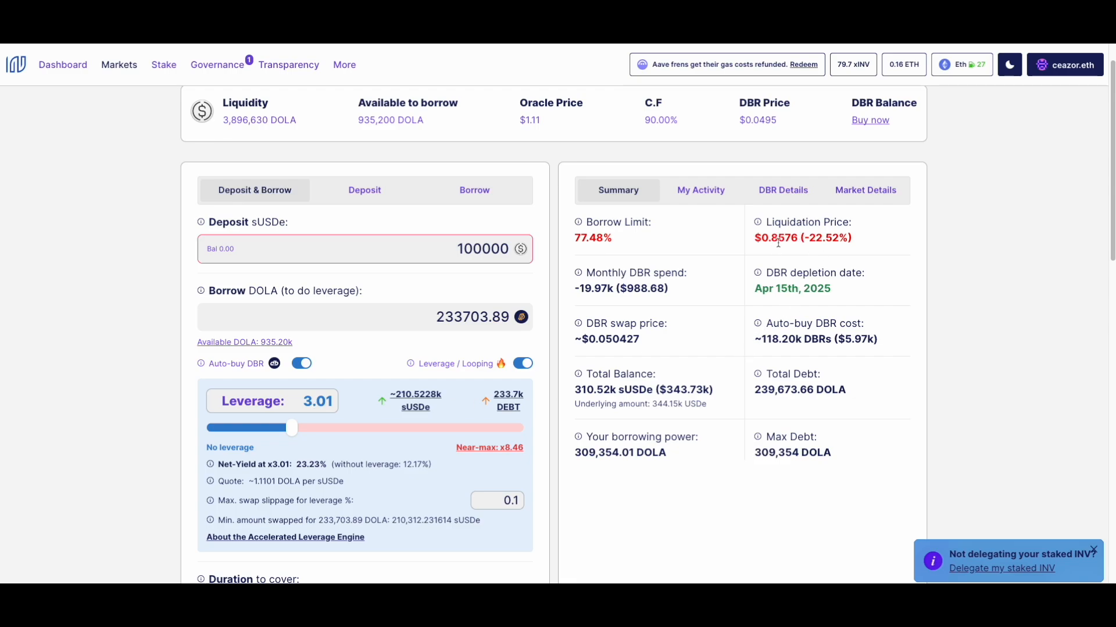
mouse_move(531, 122)
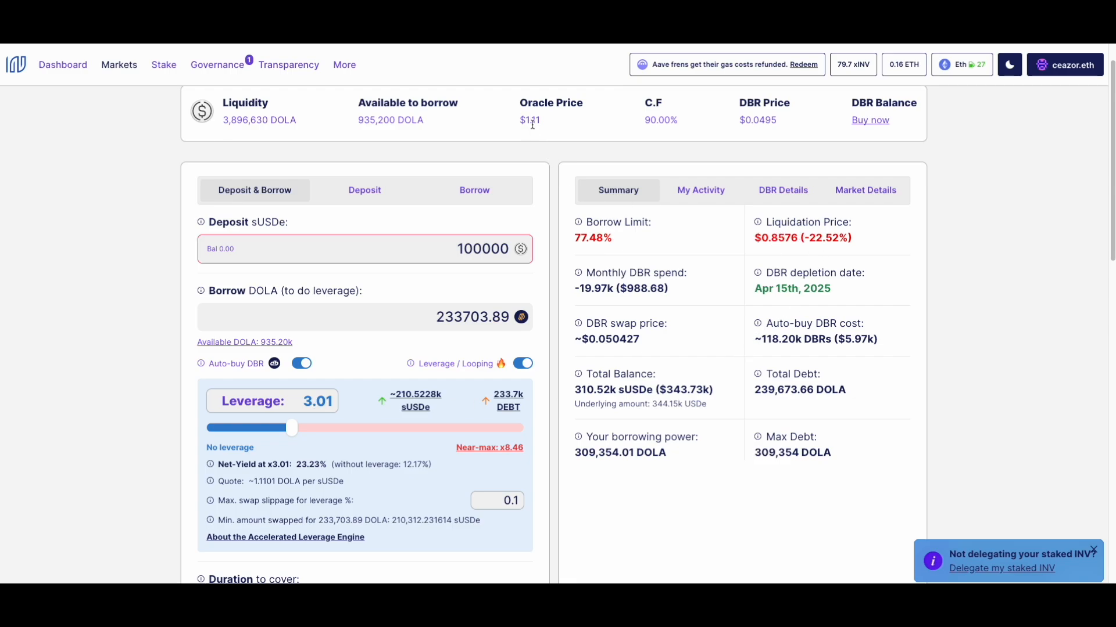
mouse_move(769, 221)
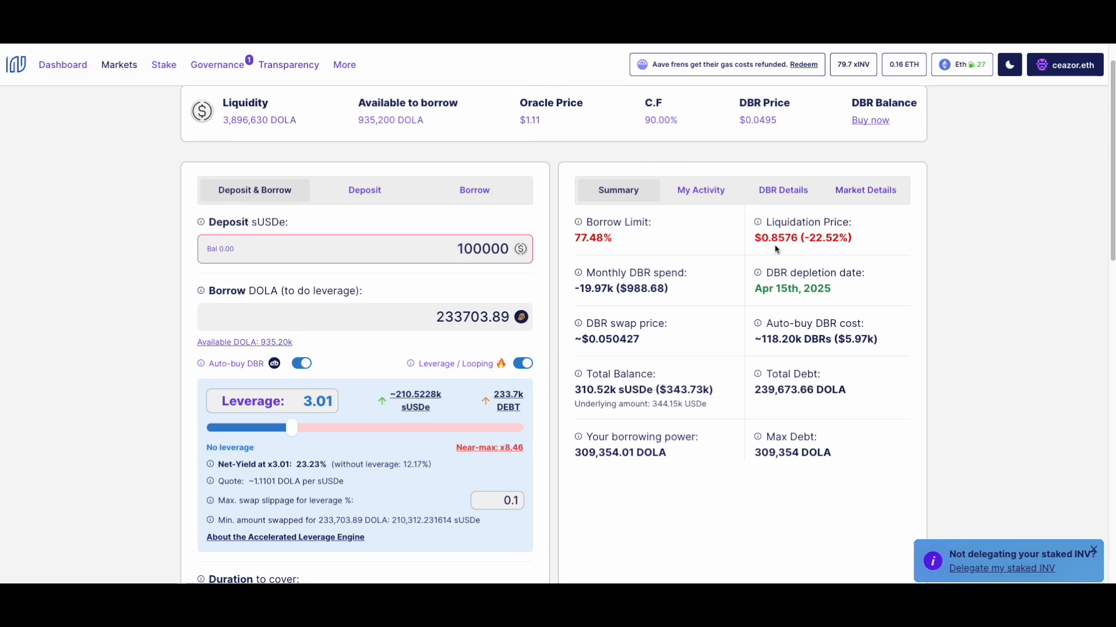
mouse_move(565, 102)
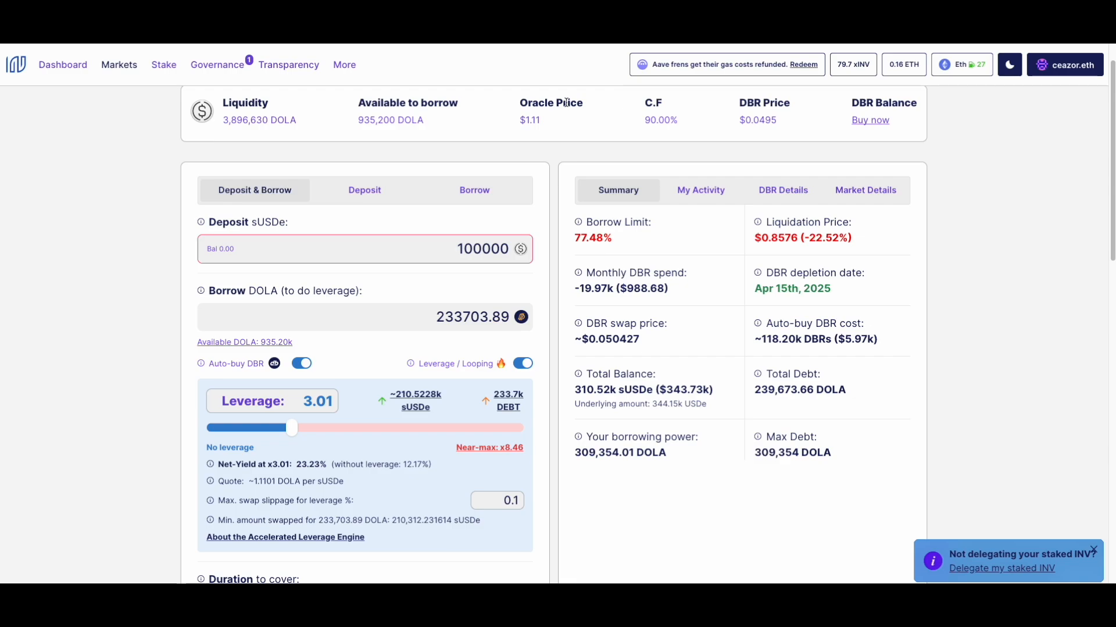
mouse_move(436, 455)
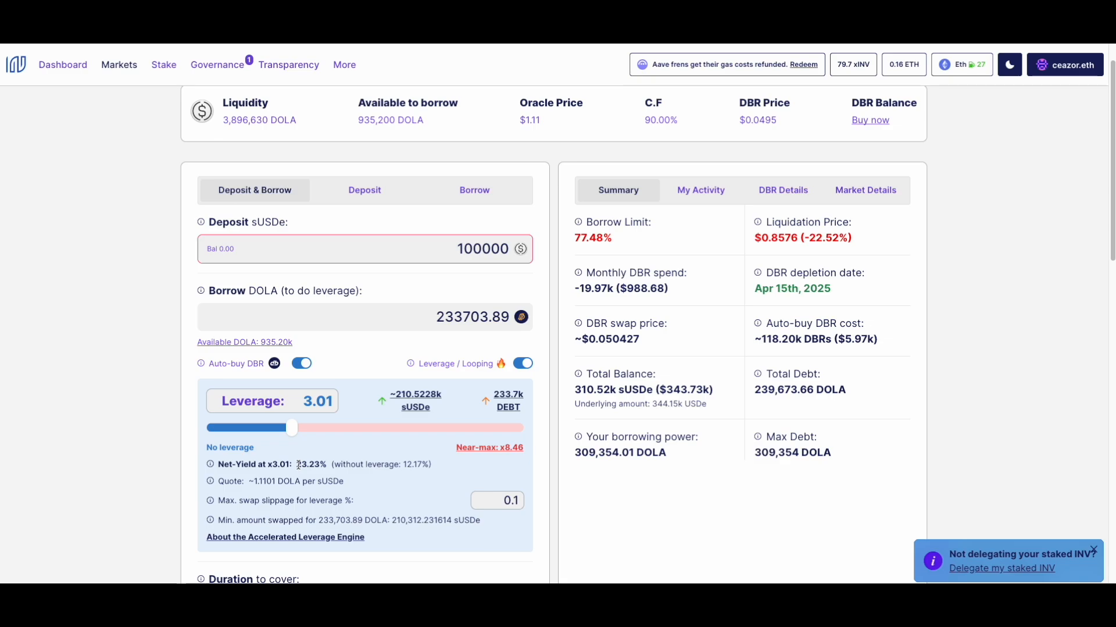
mouse_move(322, 496)
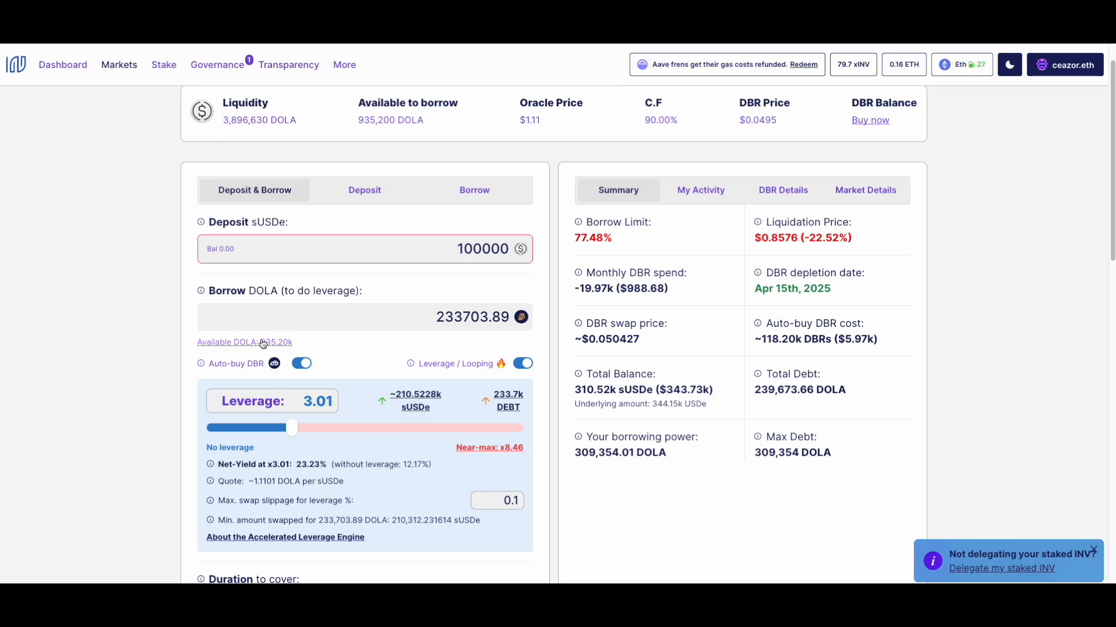
mouse_move(390, 282)
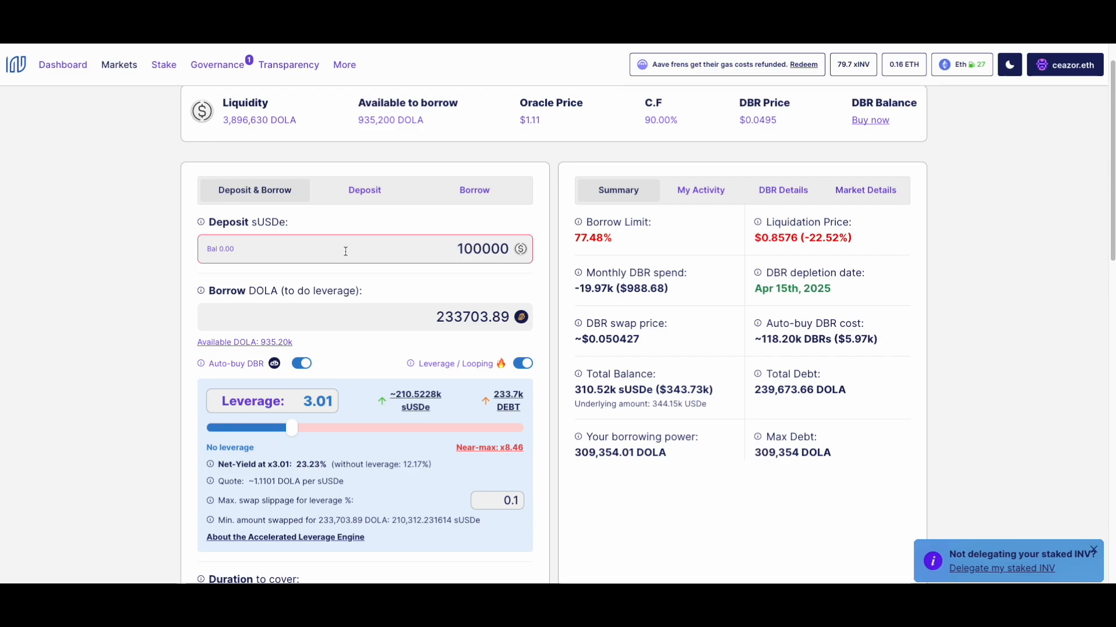
mouse_move(490, 322)
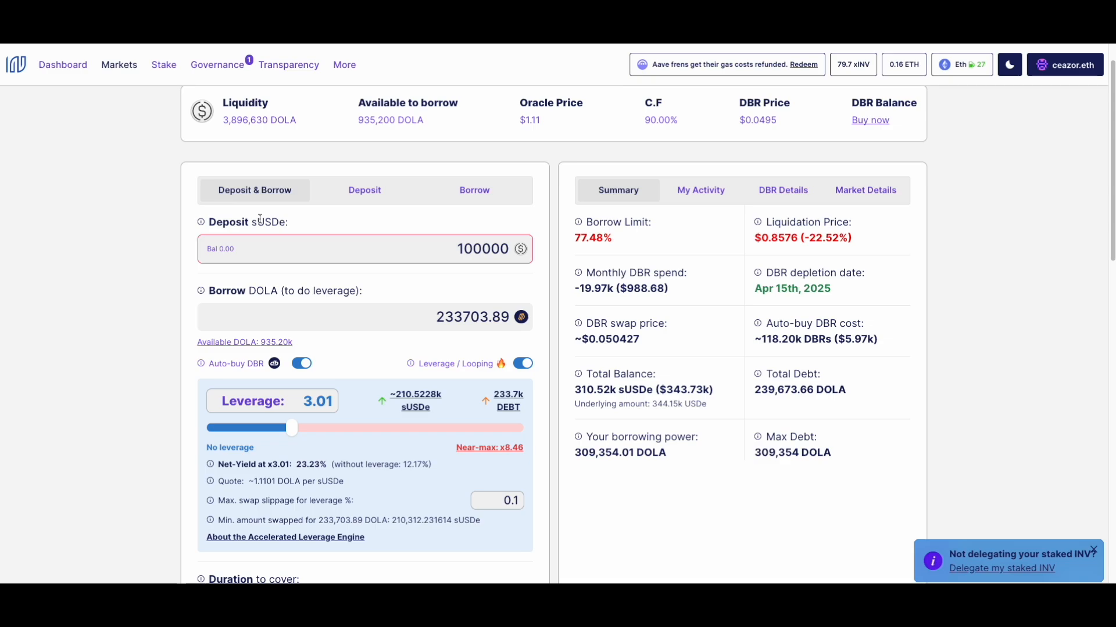
mouse_move(312, 401)
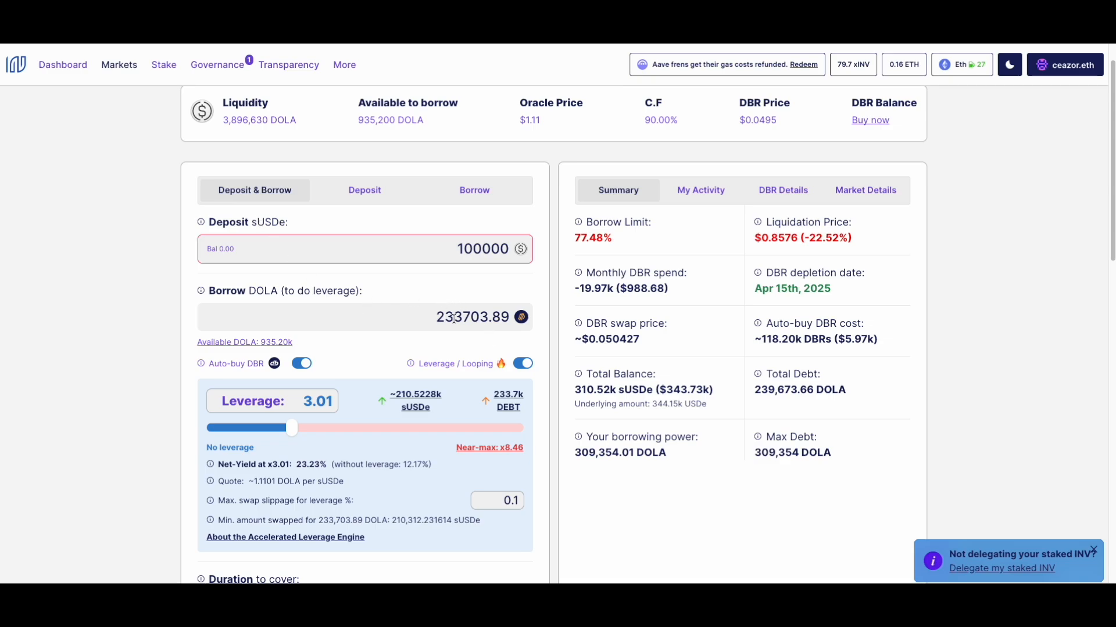
mouse_move(316, 347)
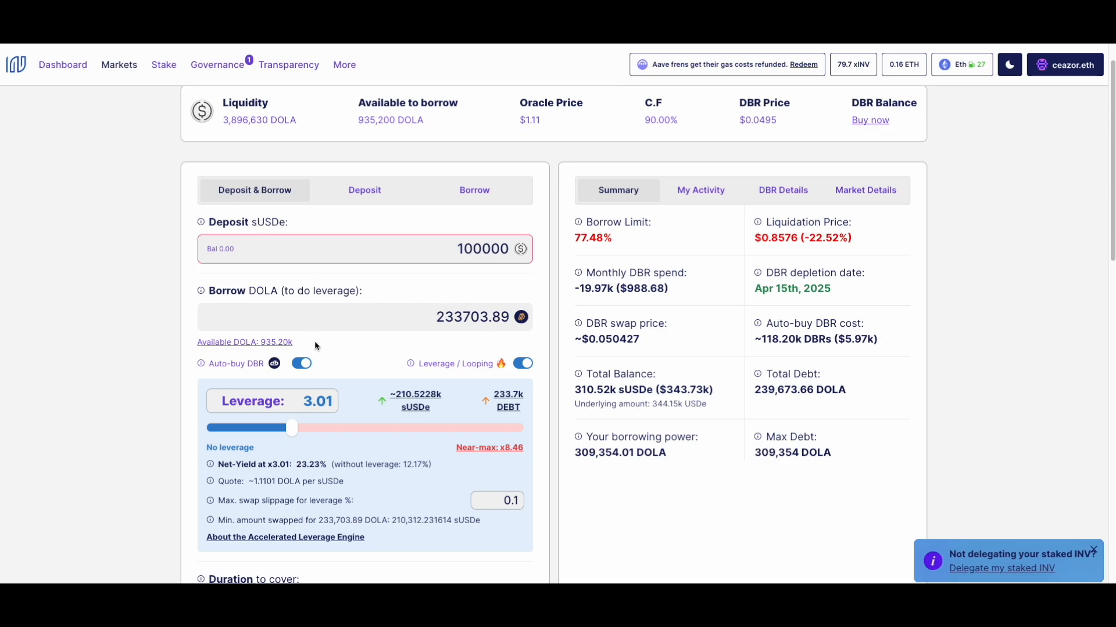
mouse_move(319, 361)
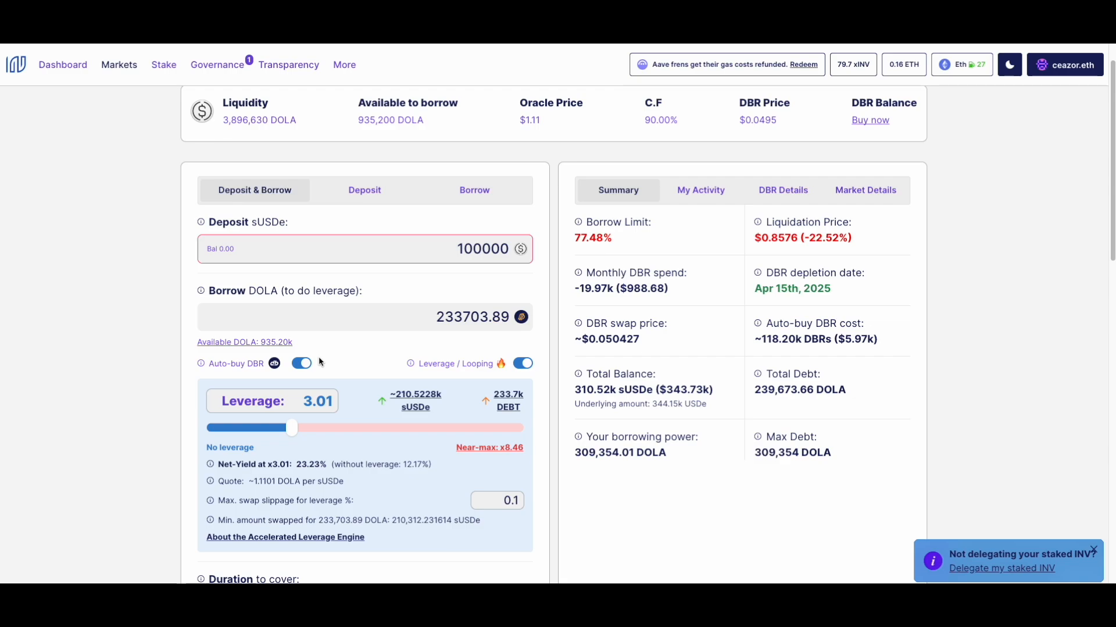
mouse_move(332, 376)
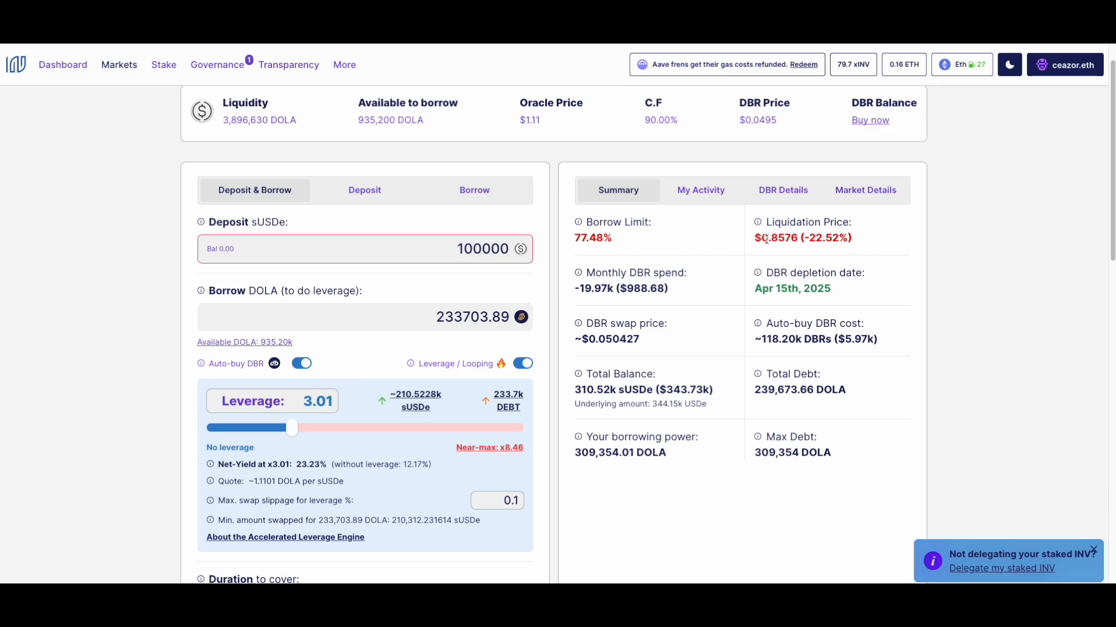
mouse_move(781, 322)
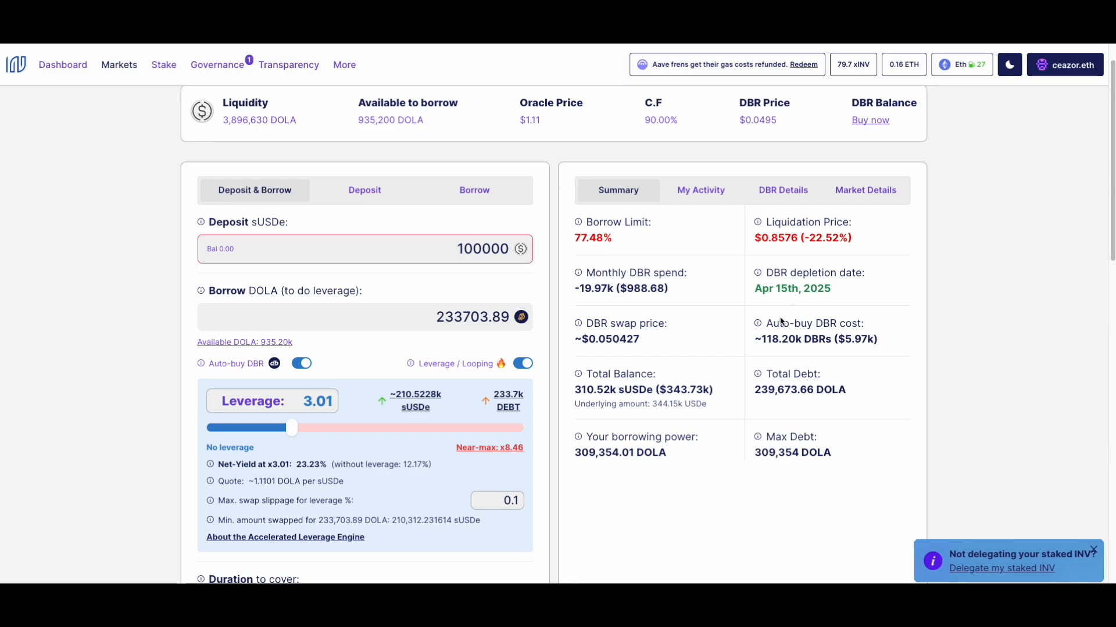
scroll("down", 3)
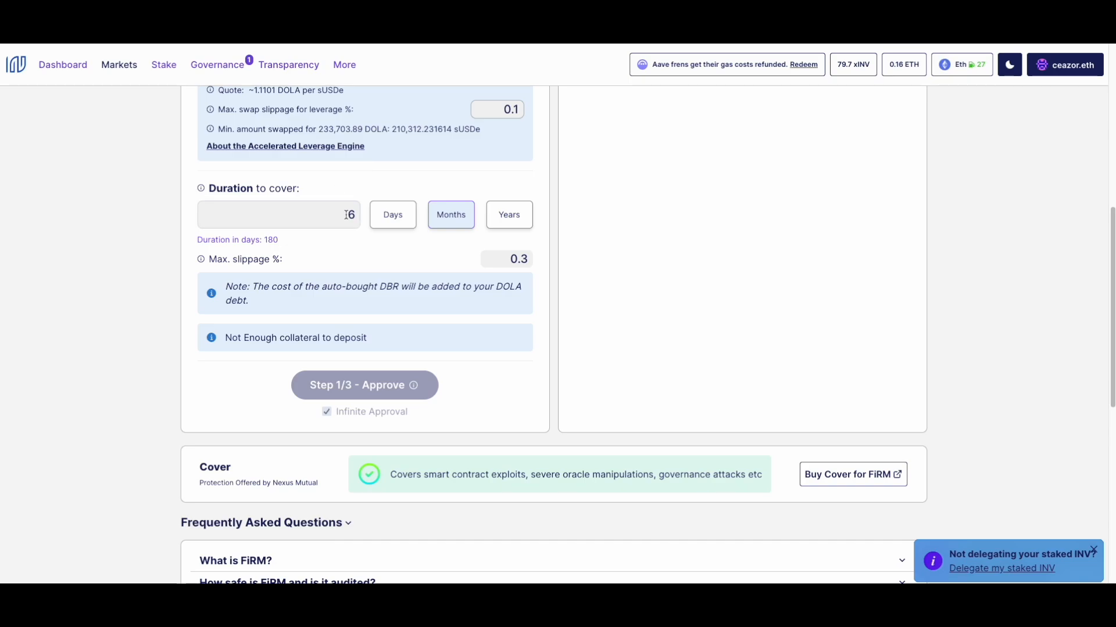
scroll("up", 3)
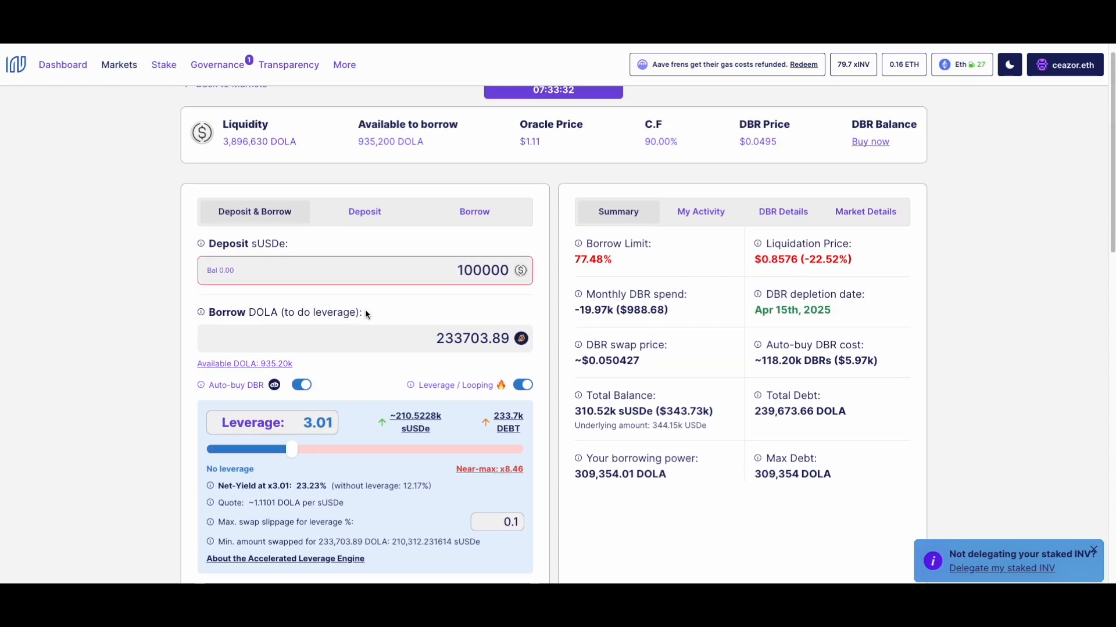
mouse_move(516, 318)
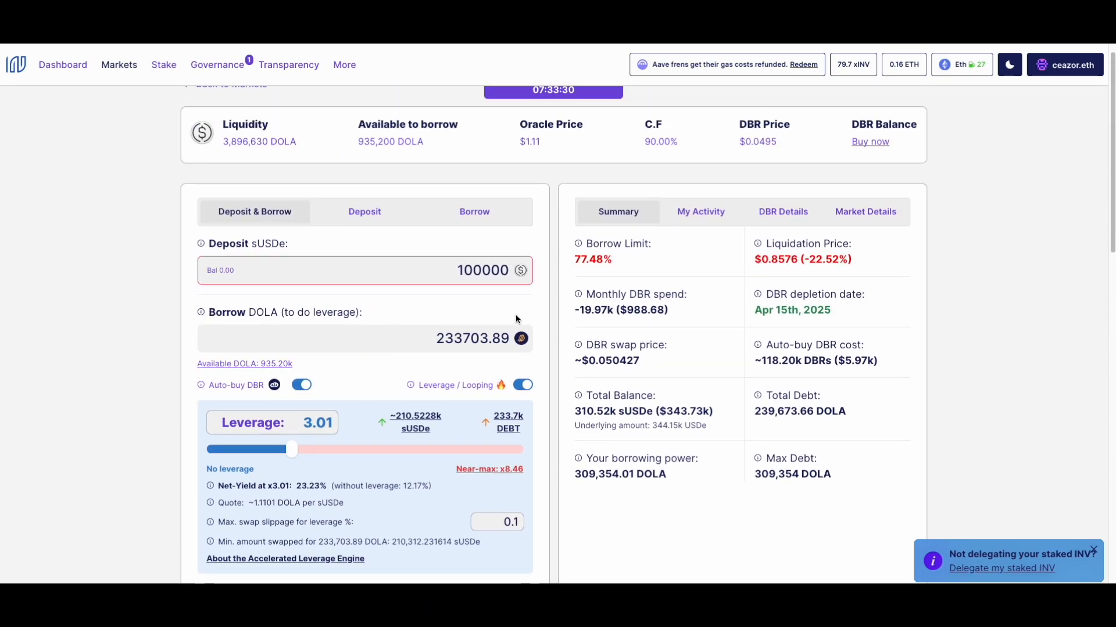
scroll("down", 3)
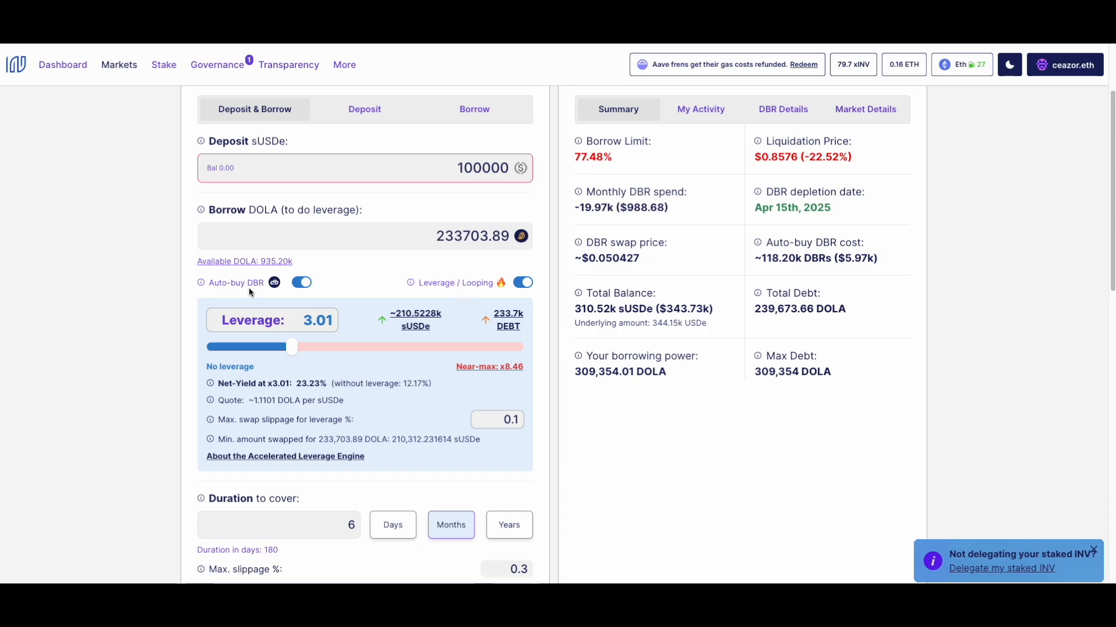
mouse_move(252, 287)
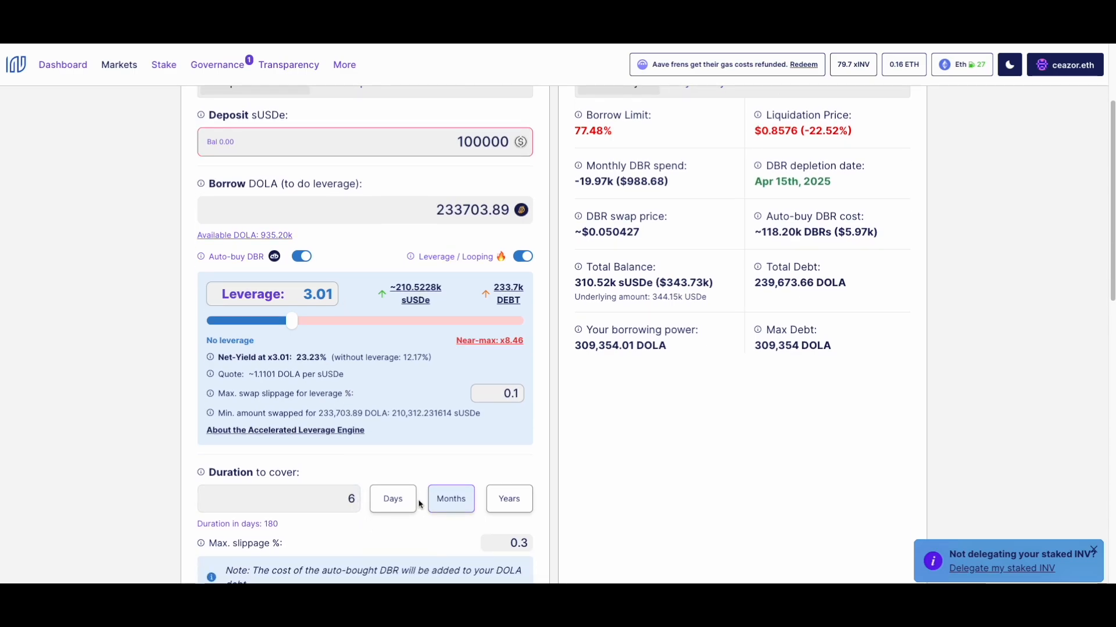
left_click(278, 498)
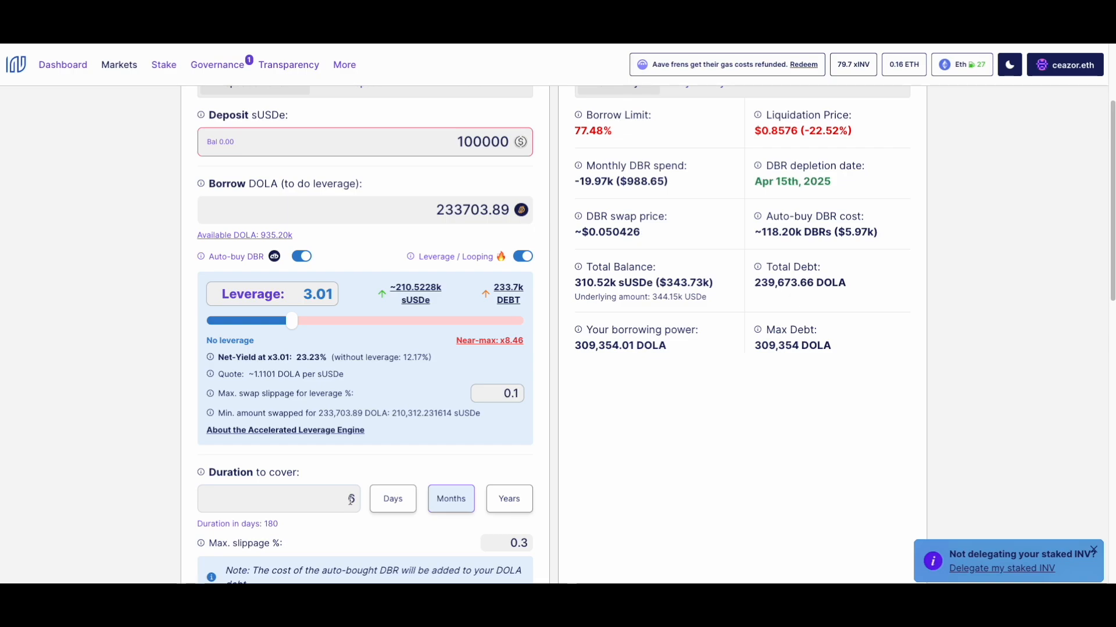
type("6")
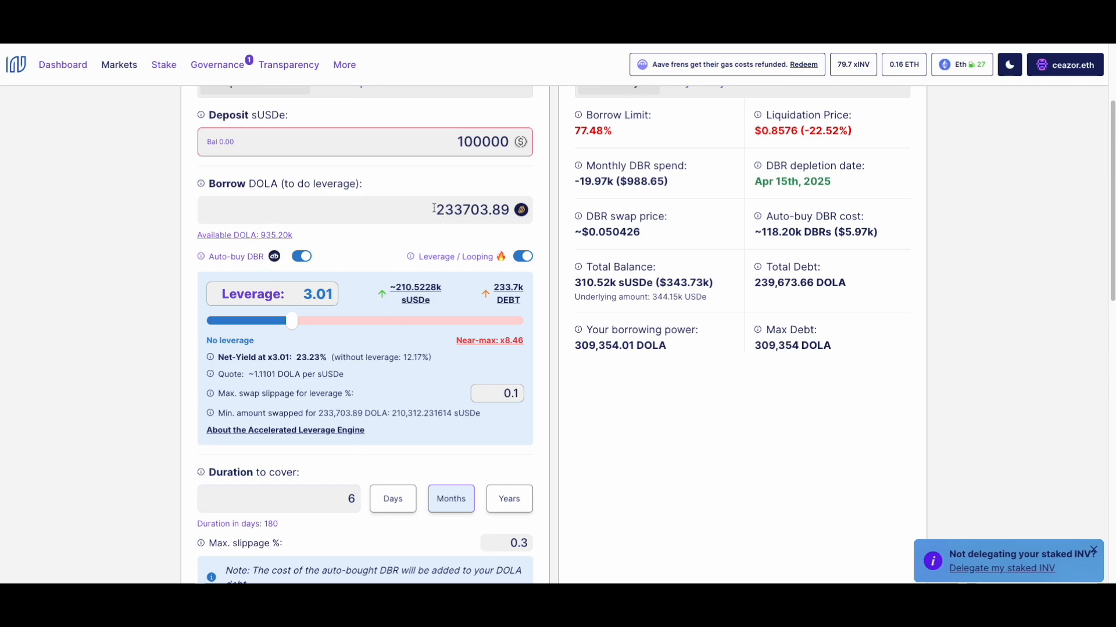
mouse_move(438, 229)
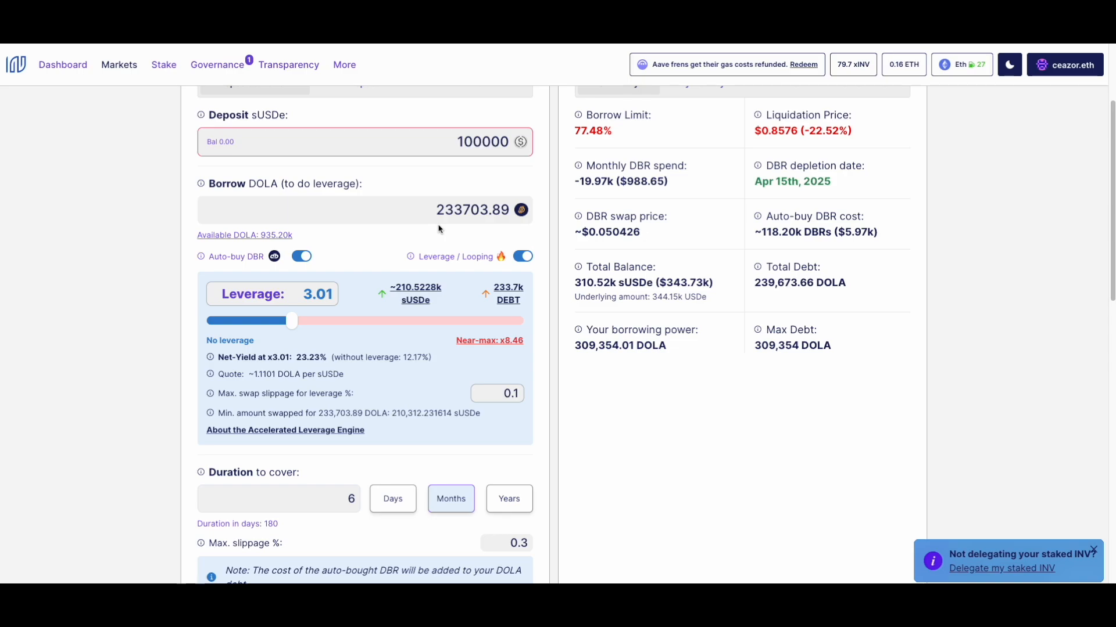
mouse_move(271, 239)
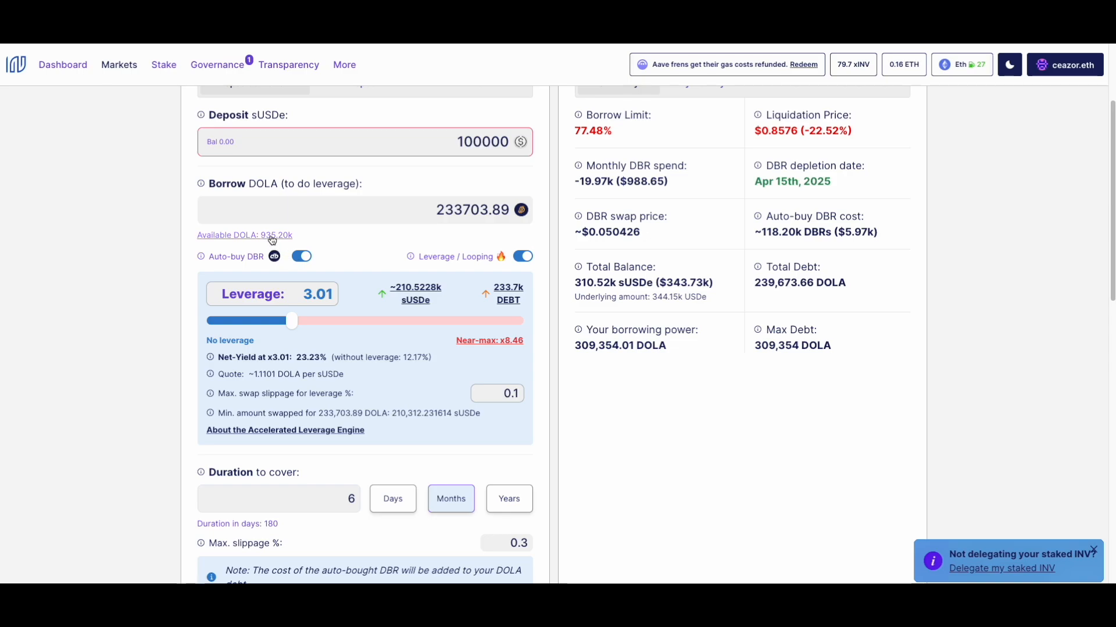
mouse_move(254, 247)
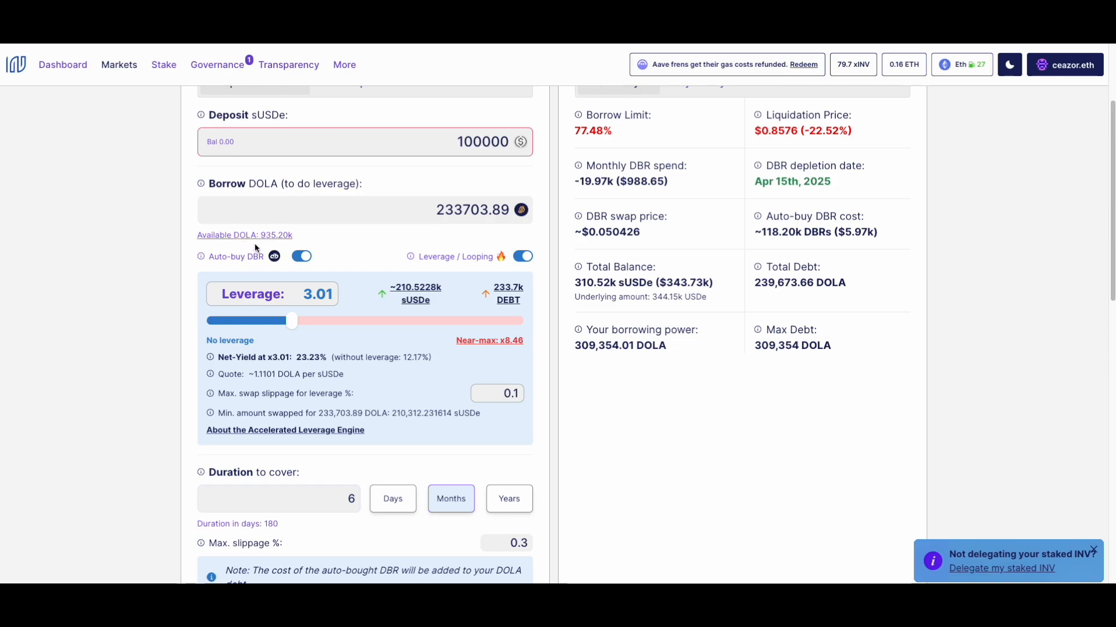
mouse_move(479, 220)
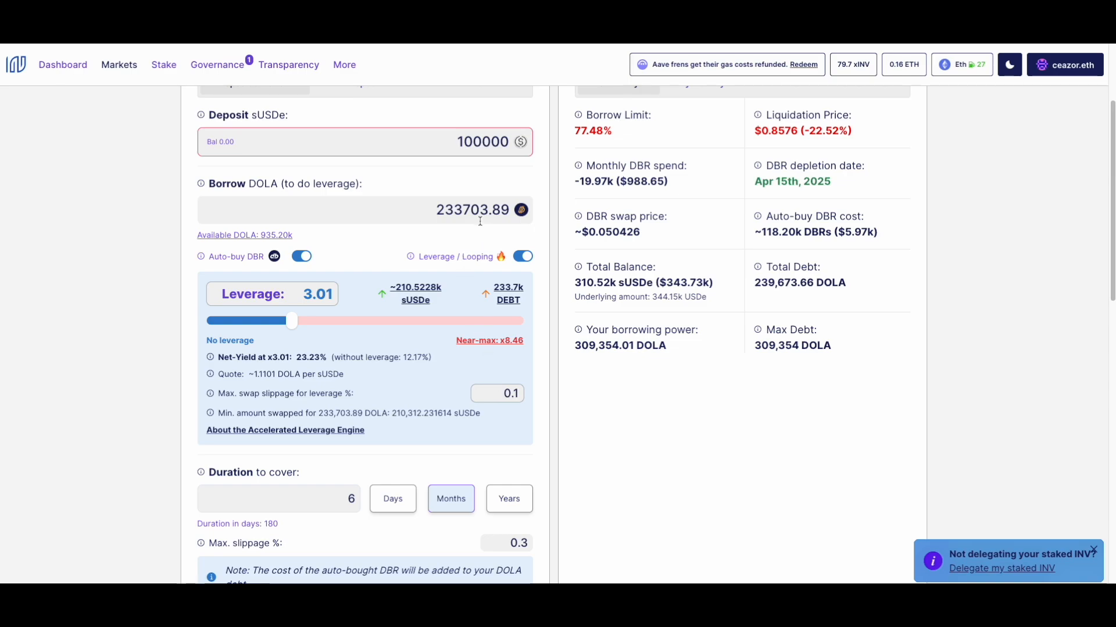
mouse_move(503, 162)
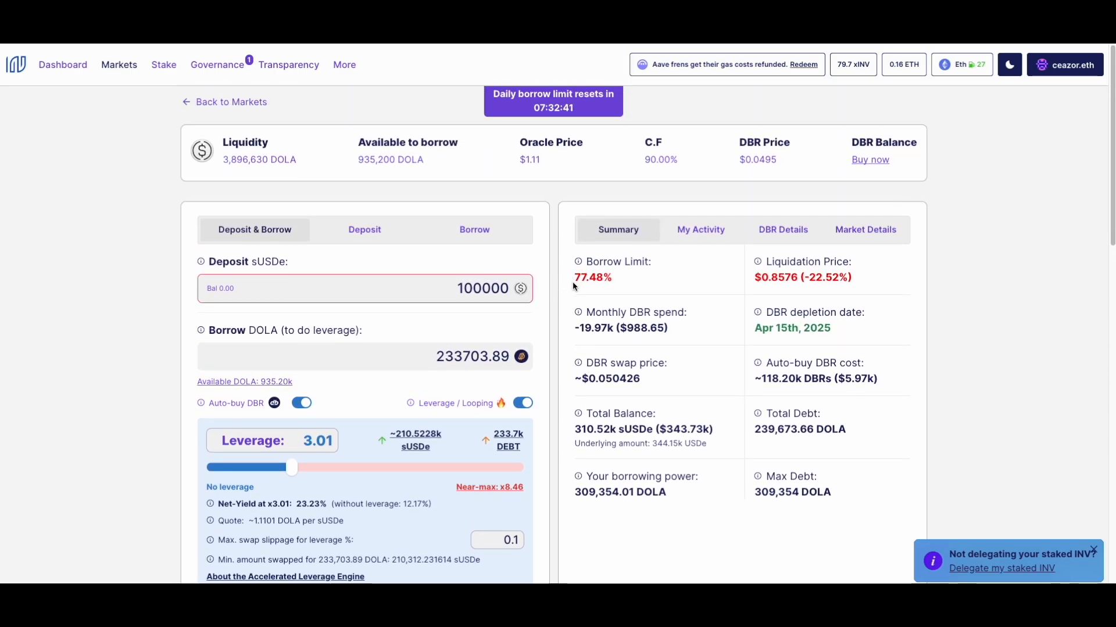
Scroll down the sUSDe market page to review the configured 3.01x position.
scroll("down", 3)
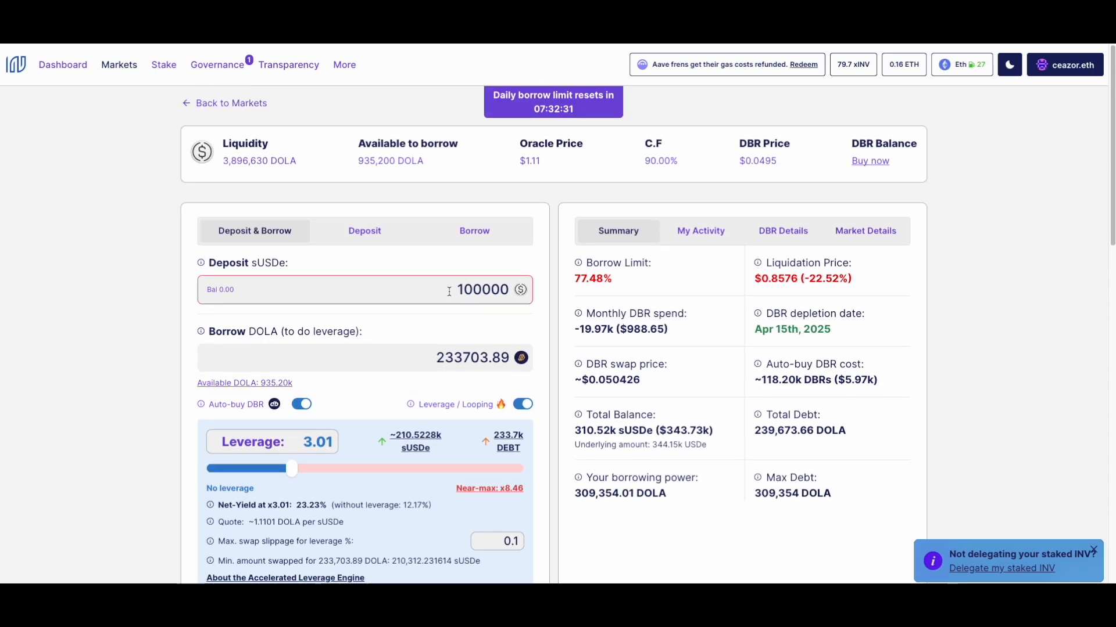
mouse_move(269, 293)
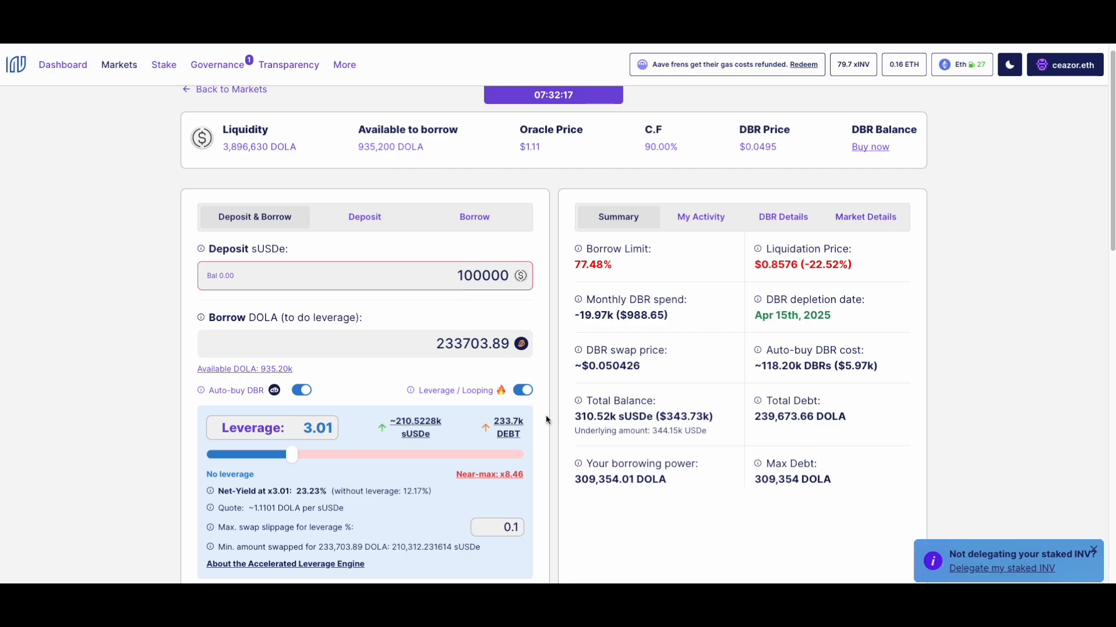
scroll("down", 3)
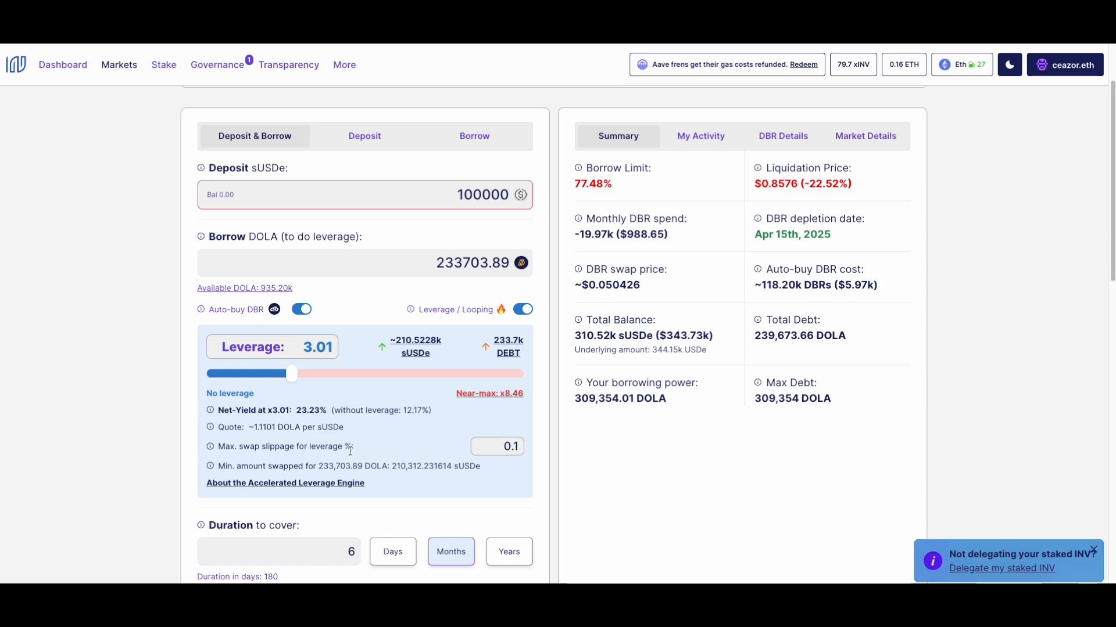
mouse_move(385, 443)
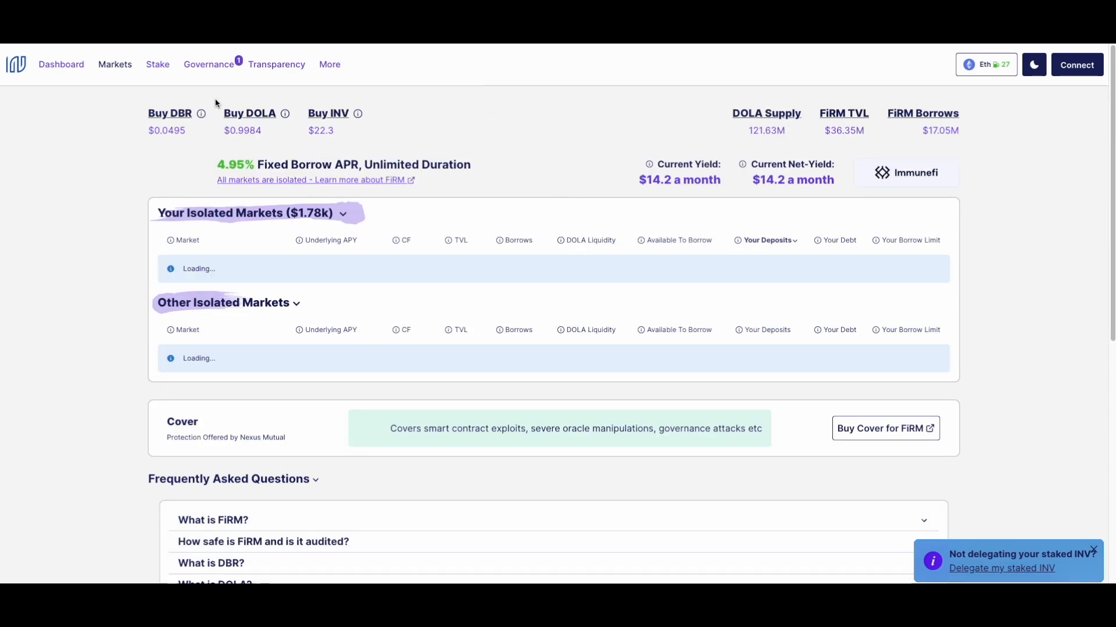
Return to the Markets overview listing the 79.7 INV deposit and other isolated markets.
left_click(1076, 65)
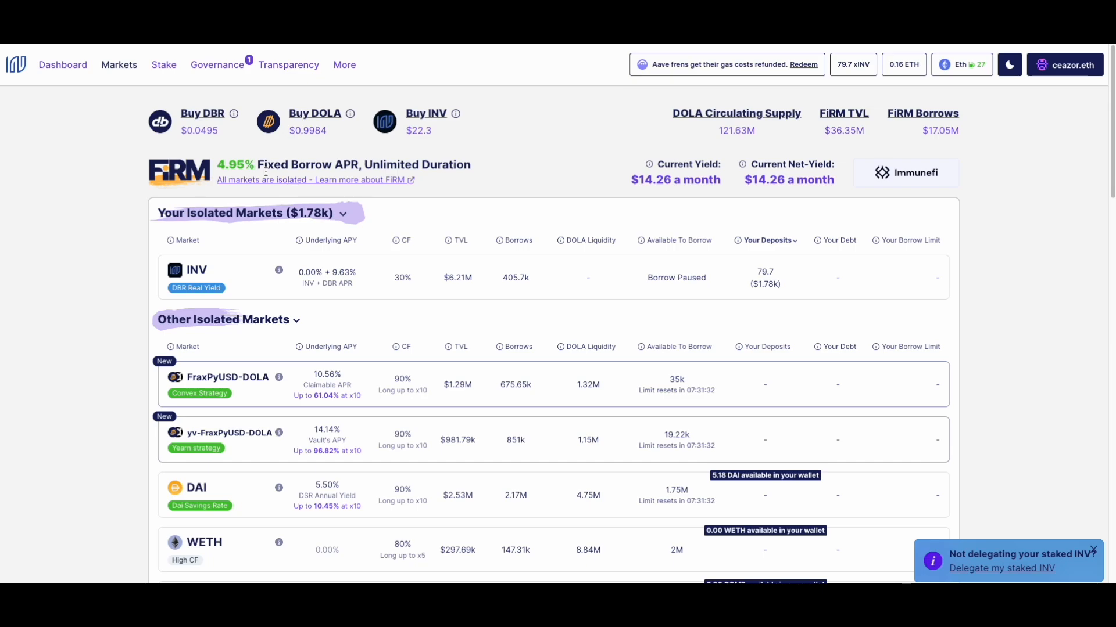
mouse_move(265, 173)
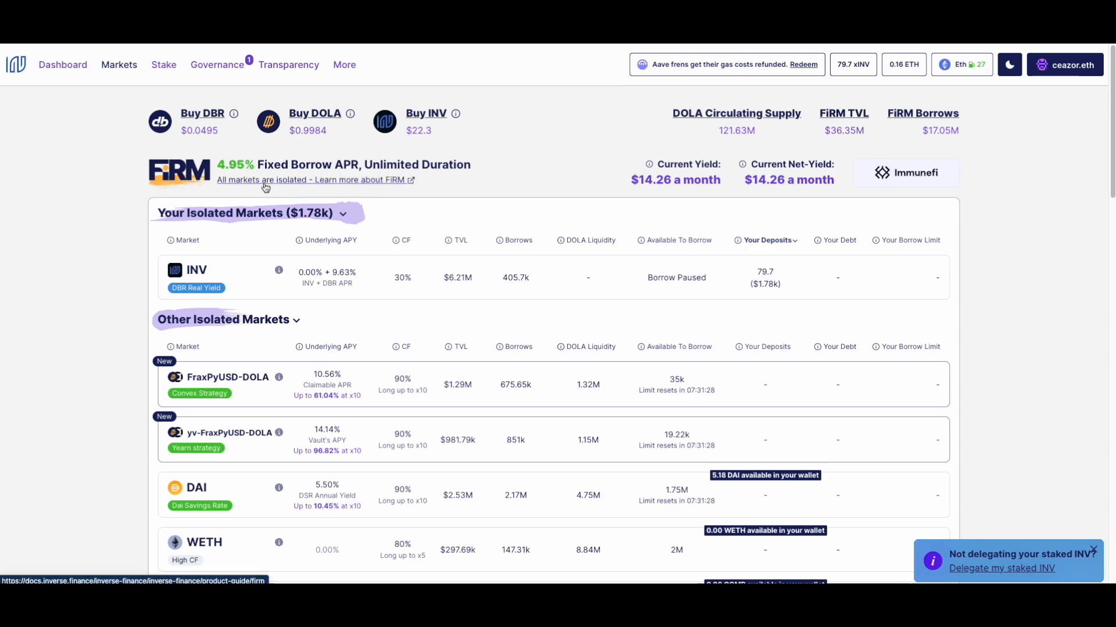
mouse_move(363, 331)
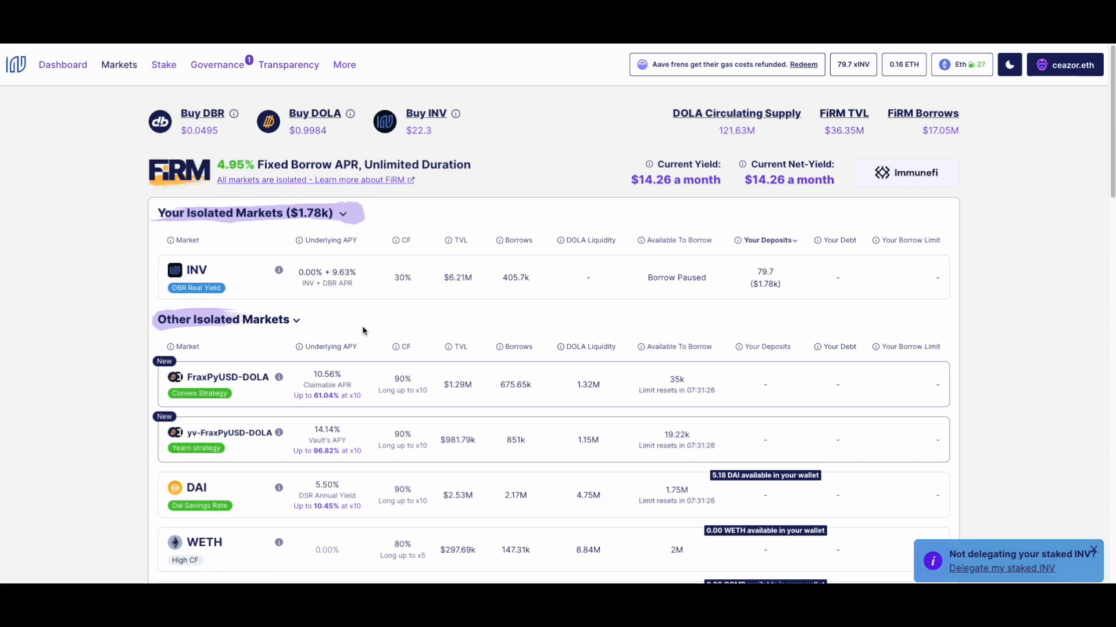